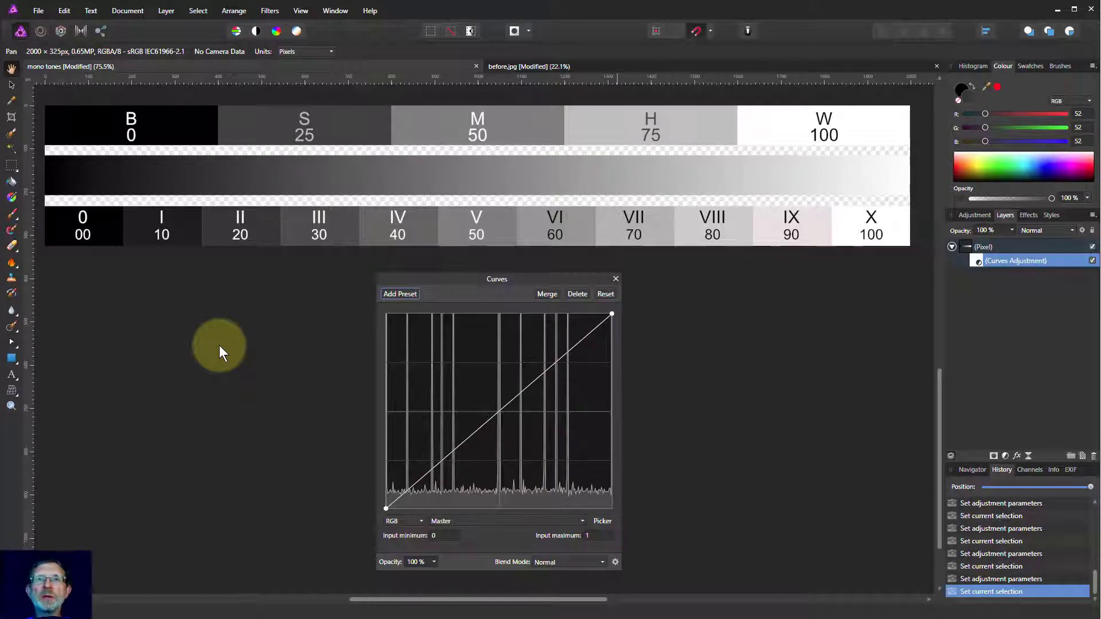
{"action": "mouse_move", "coordinate": [228, 354]}
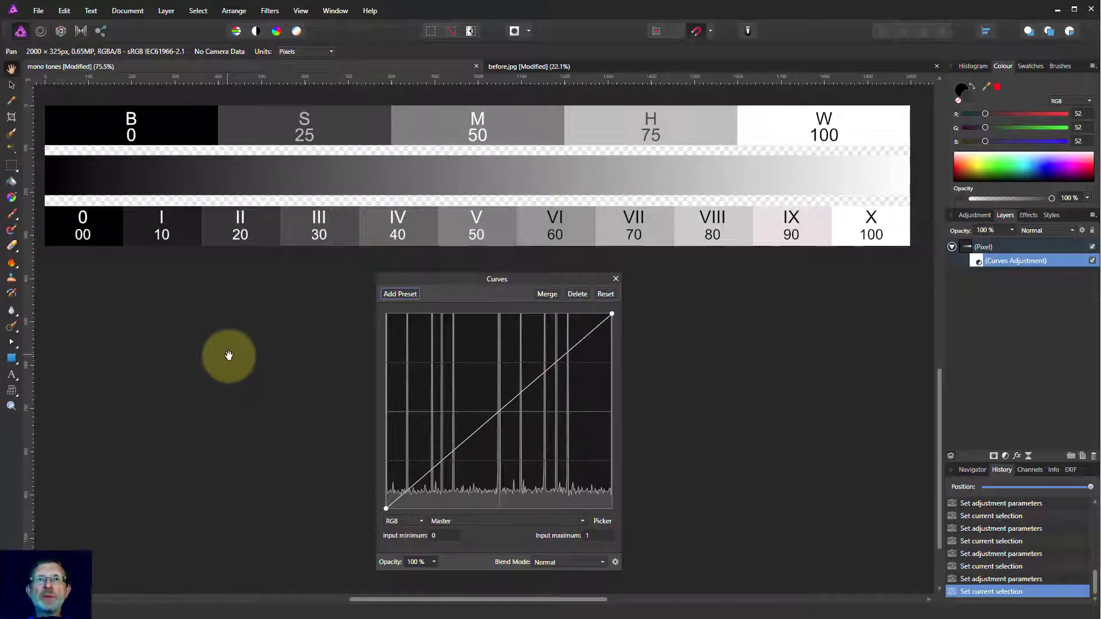
{"action": "mouse_move", "coordinate": [247, 364]}
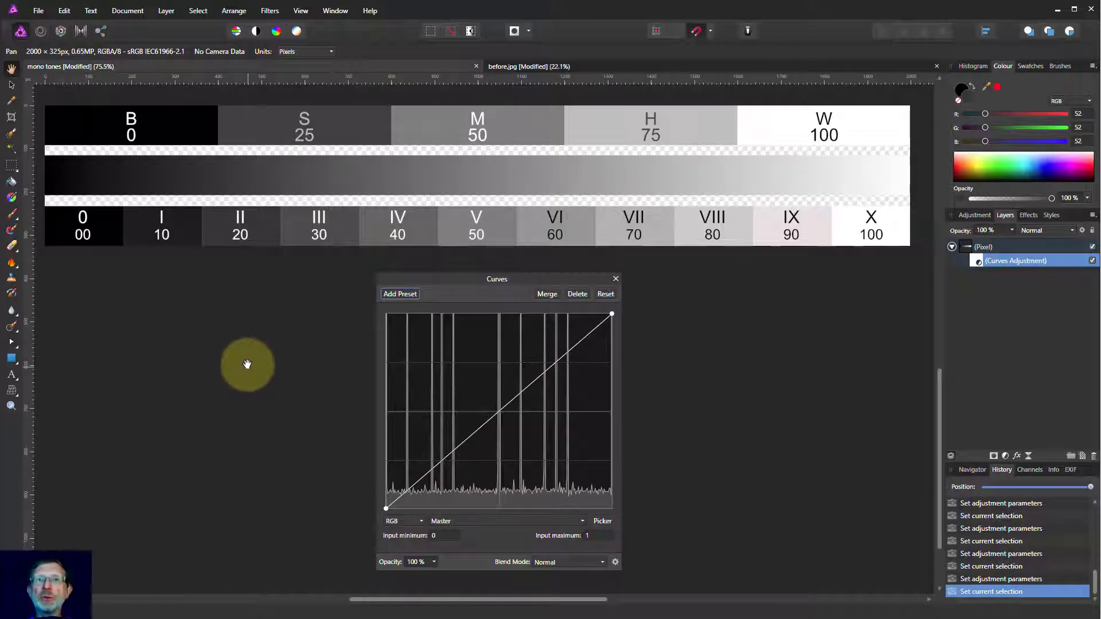
{"action": "mouse_move", "coordinate": [246, 358]}
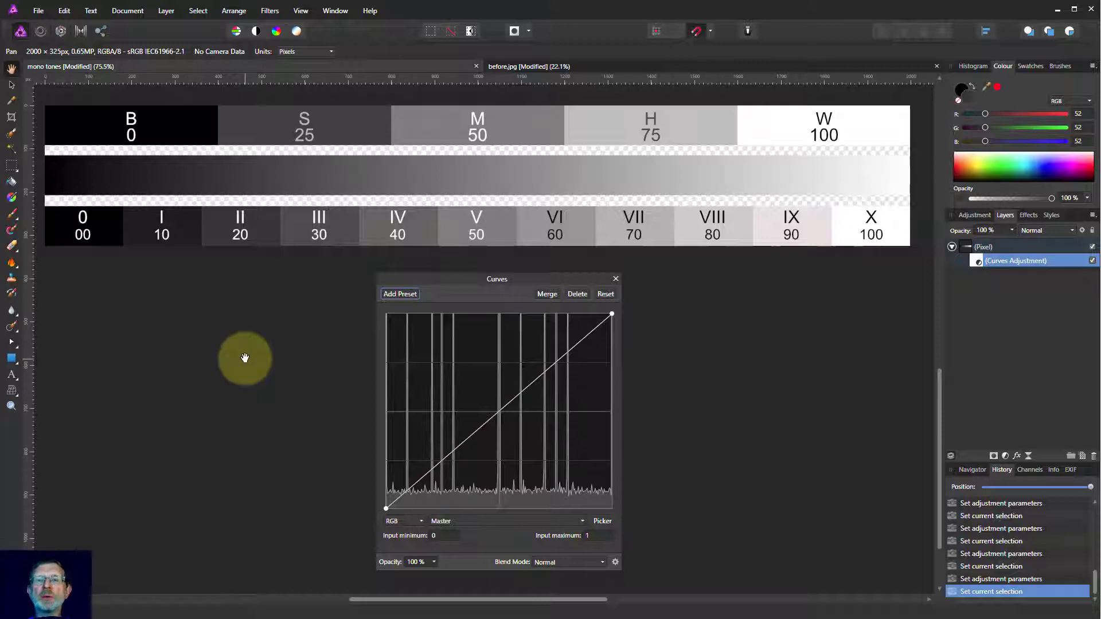
{"action": "mouse_move", "coordinate": [414, 453]}
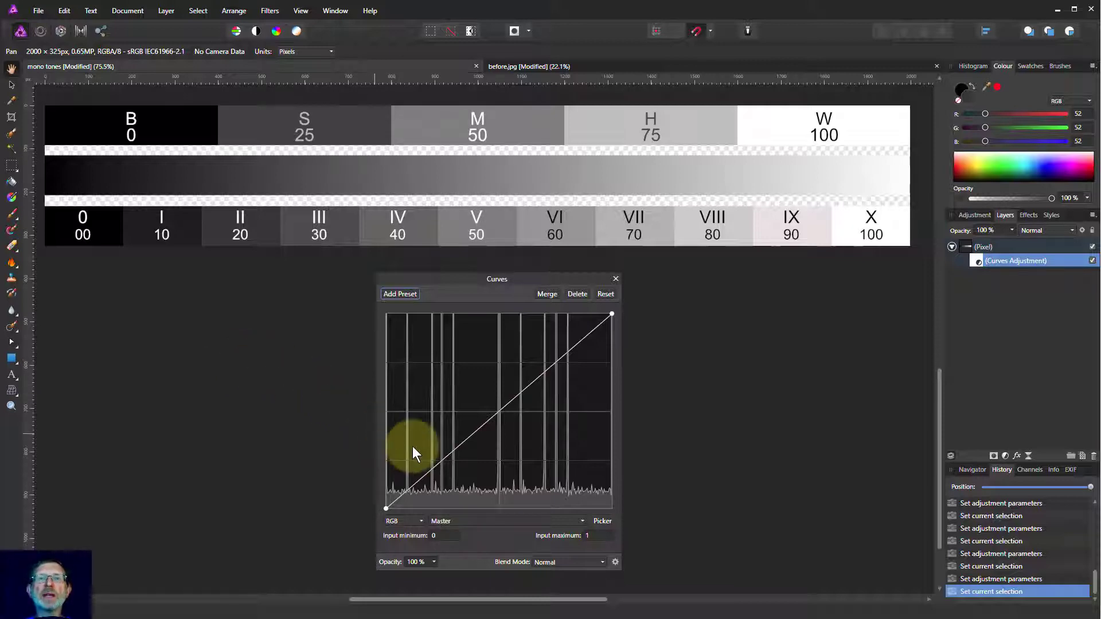
{"action": "mouse_move", "coordinate": [413, 482]}
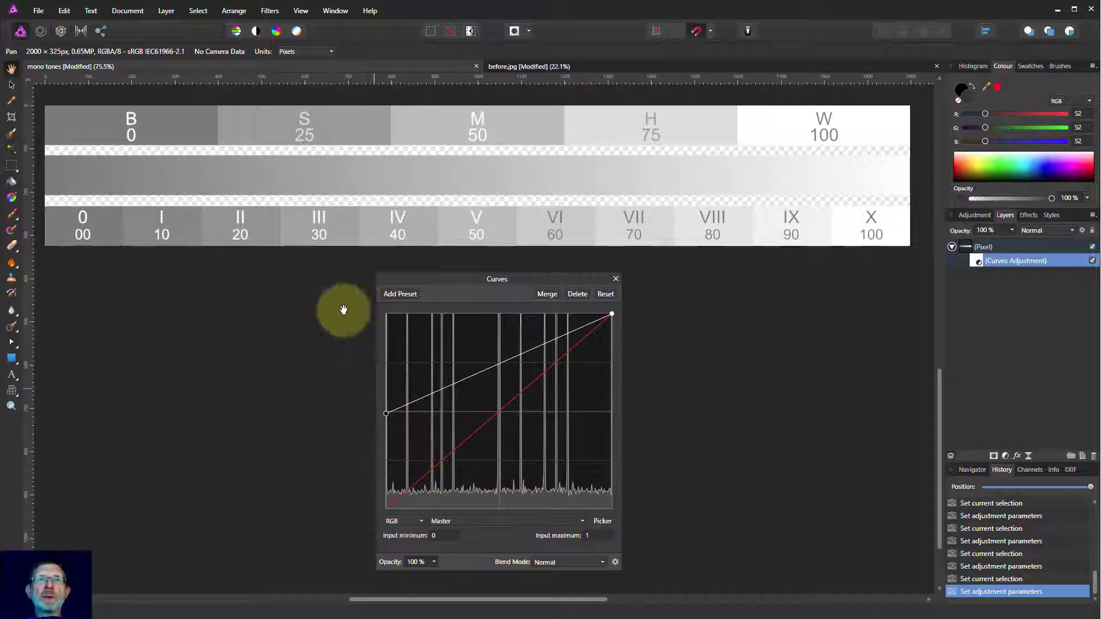
{"action": "mouse_move", "coordinate": [488, 123]}
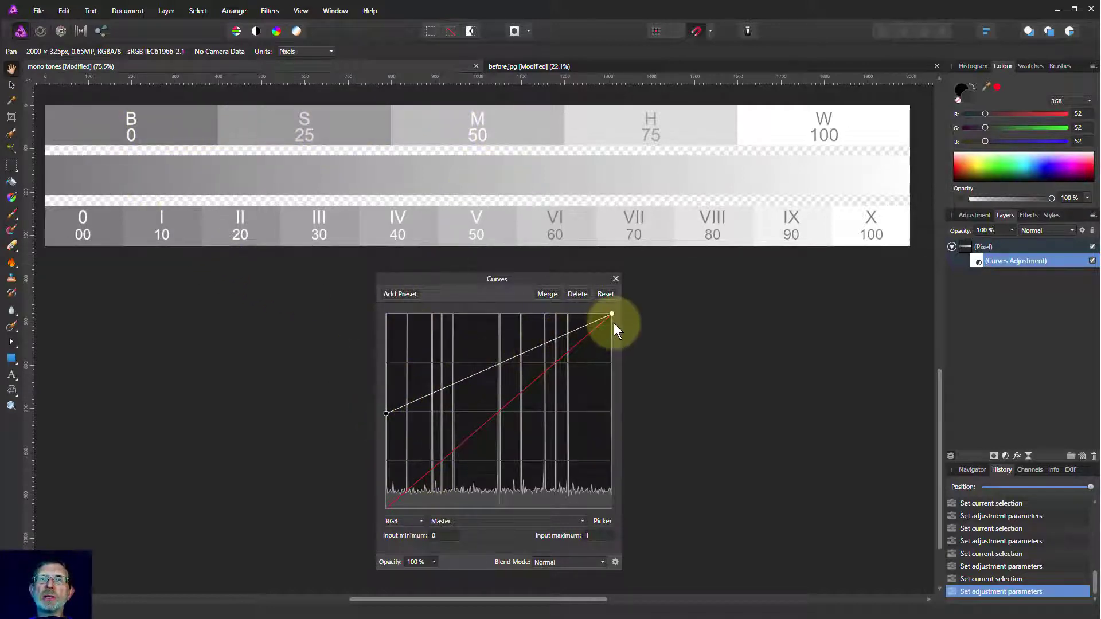
{"action": "mouse_move", "coordinate": [385, 414]}
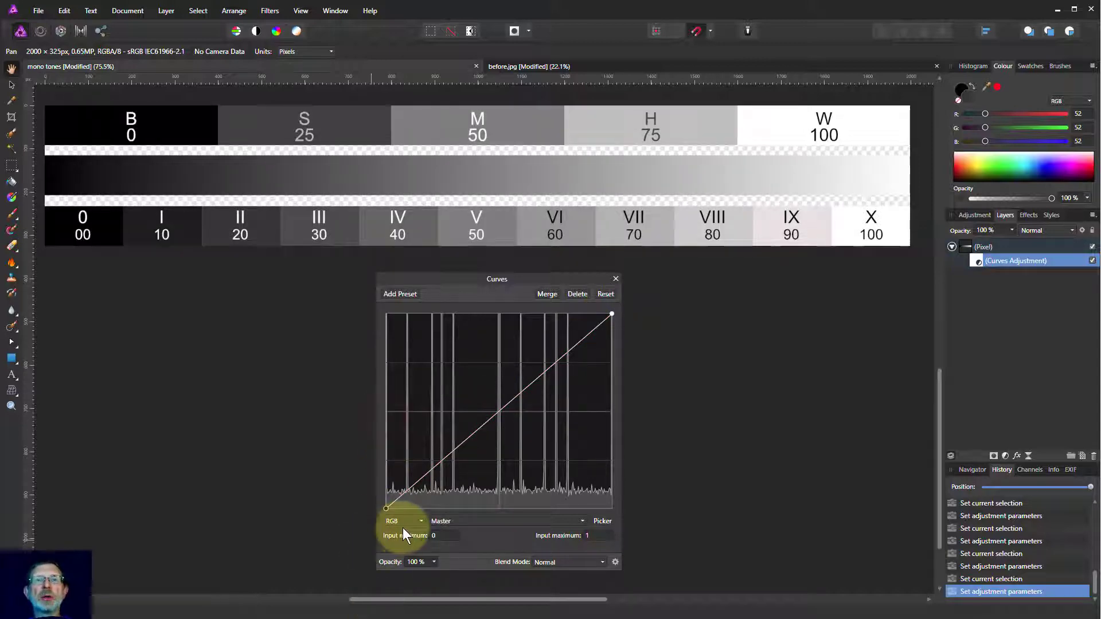
{"action": "mouse_move", "coordinate": [477, 399]}
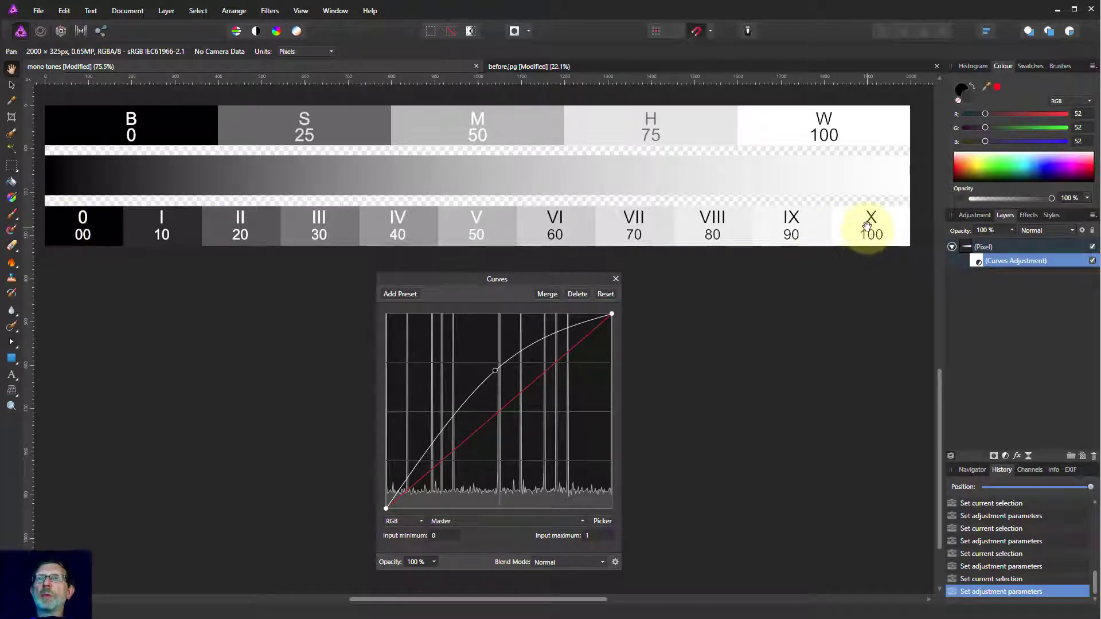
{"action": "mouse_move", "coordinate": [611, 318]}
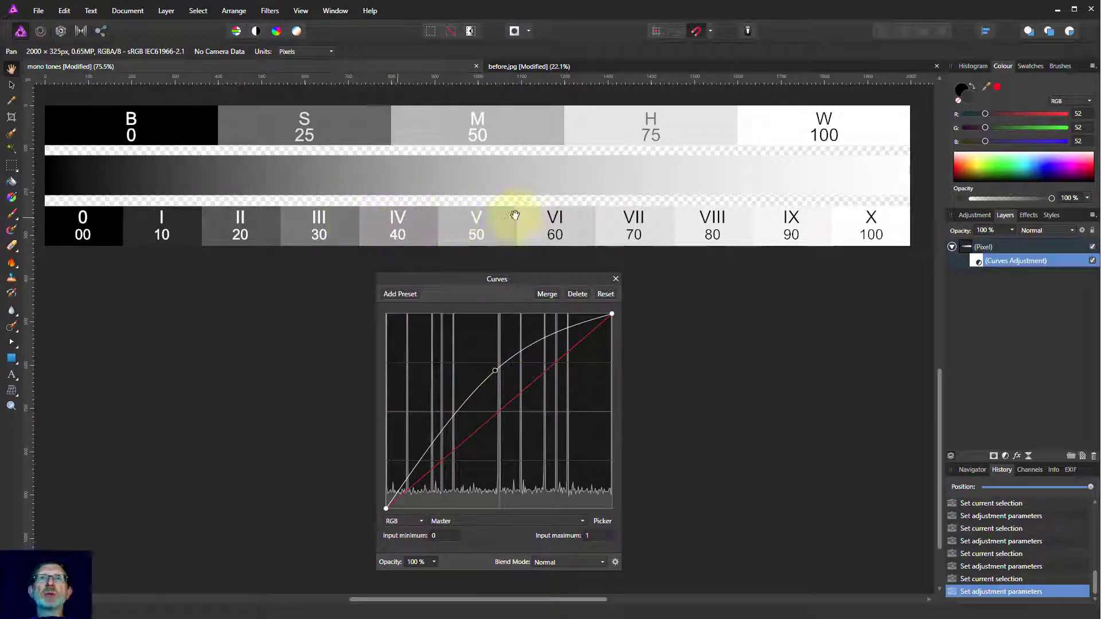
{"action": "mouse_move", "coordinate": [261, 236]}
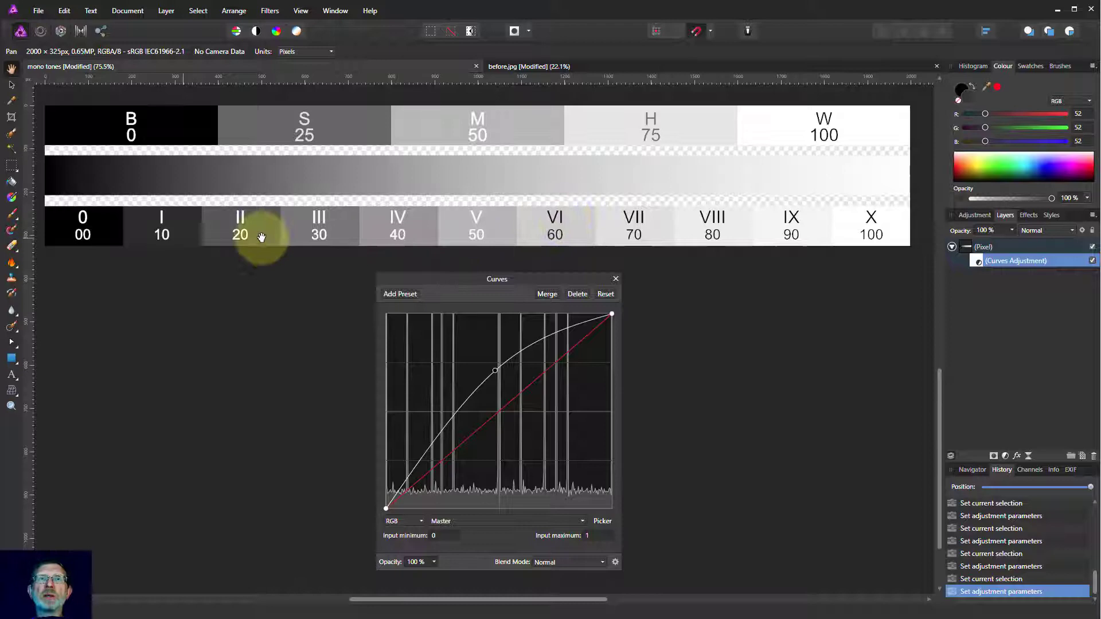
{"action": "mouse_move", "coordinate": [136, 225]}
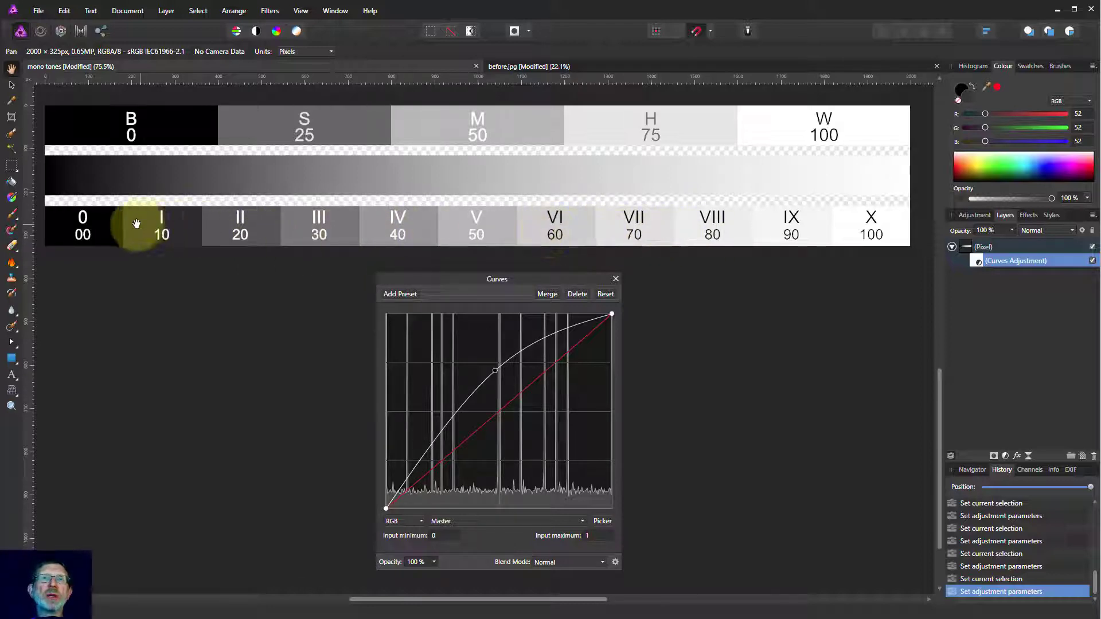
{"action": "mouse_move", "coordinate": [496, 383]}
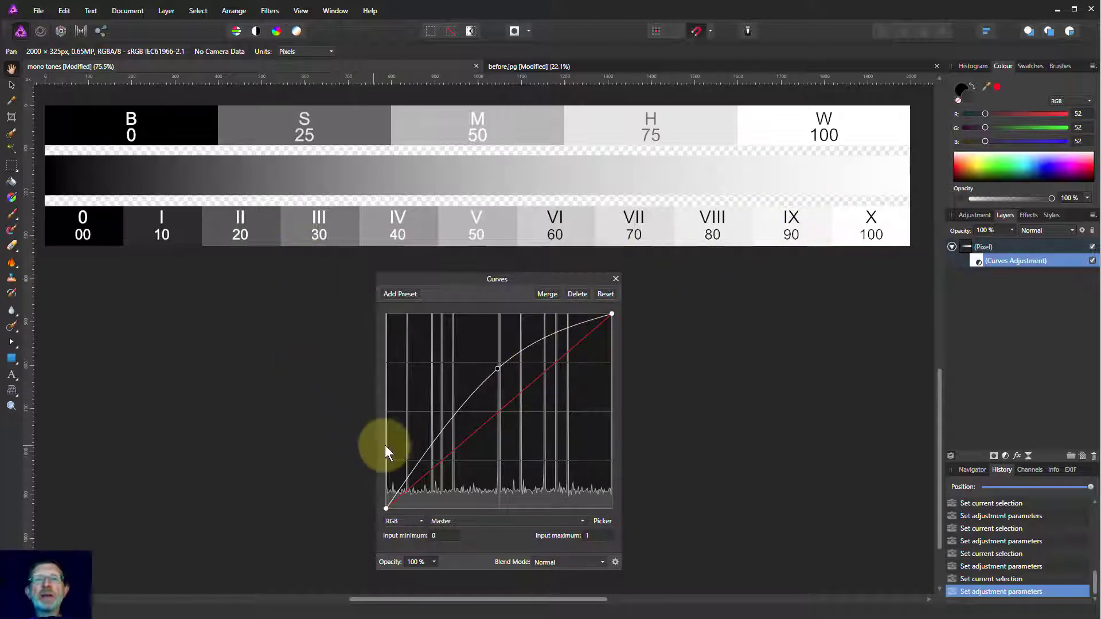
{"action": "mouse_move", "coordinate": [519, 427]}
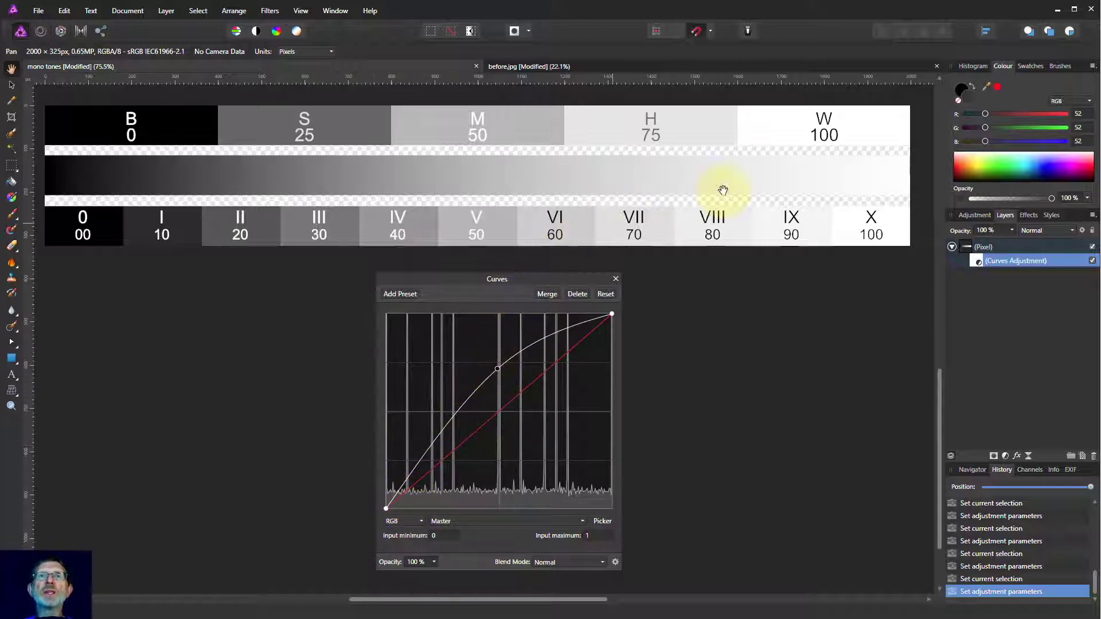
{"action": "mouse_move", "coordinate": [330, 228]}
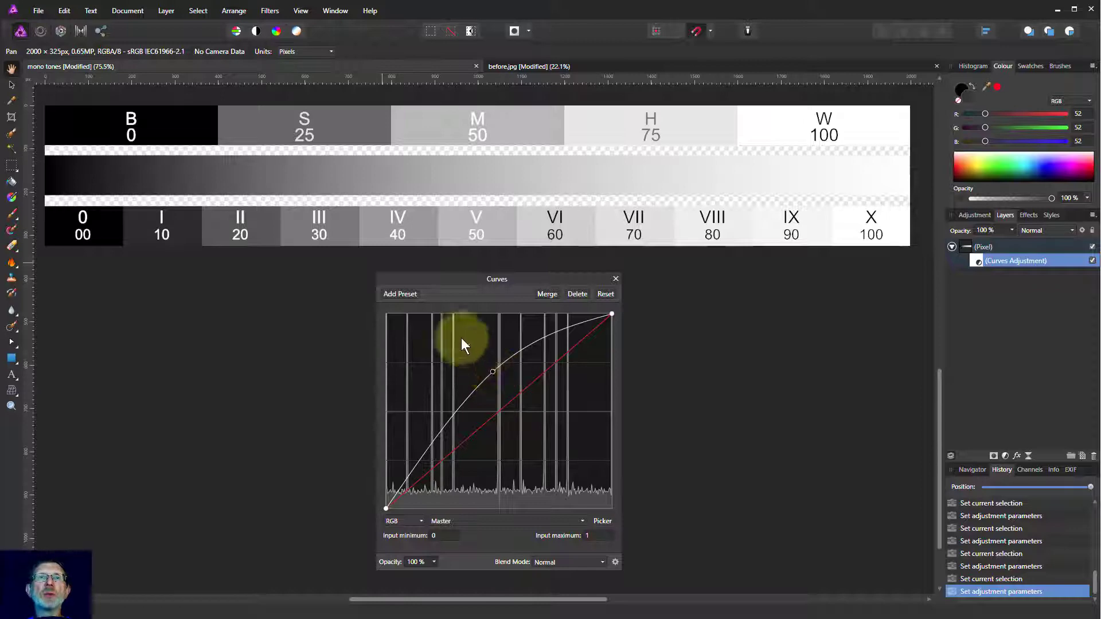
{"action": "mouse_move", "coordinate": [114, 229]}
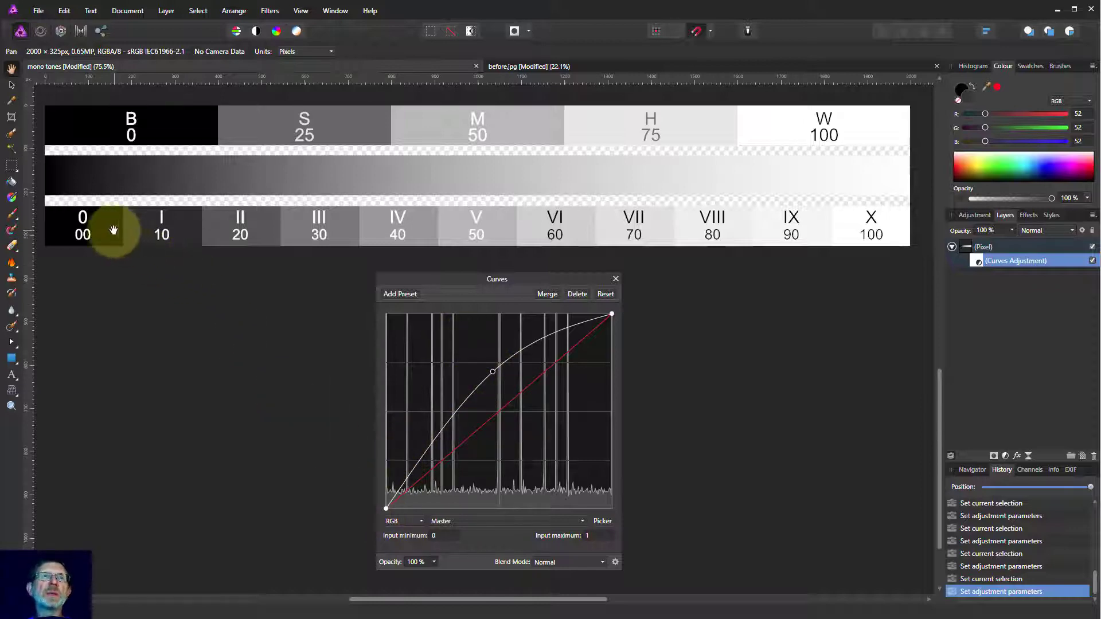
{"action": "mouse_move", "coordinate": [344, 212]}
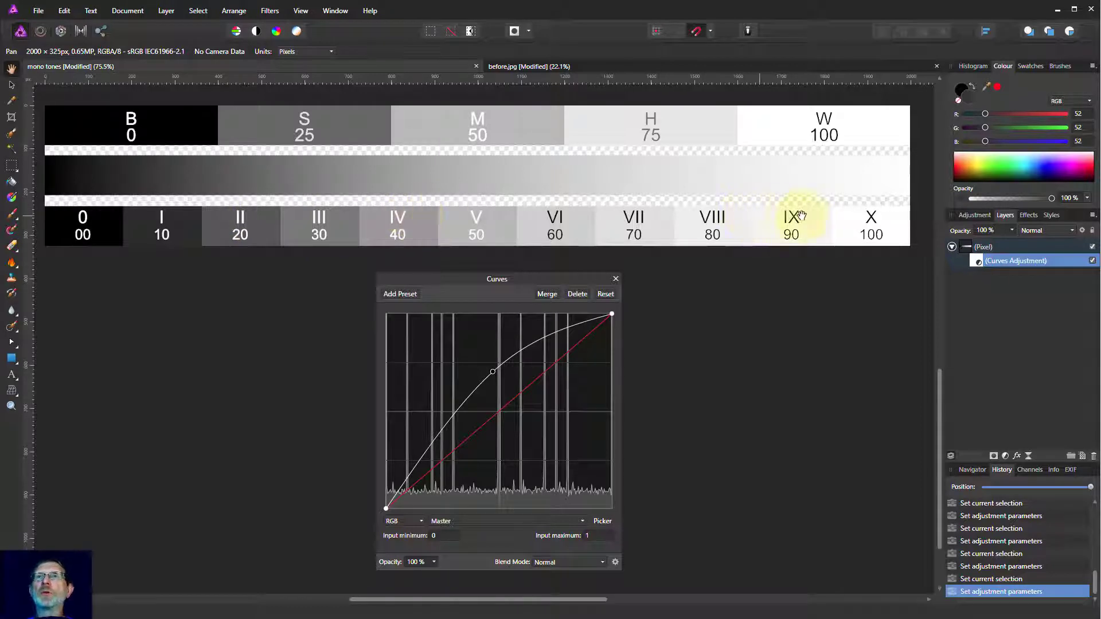
{"action": "mouse_move", "coordinate": [519, 351]}
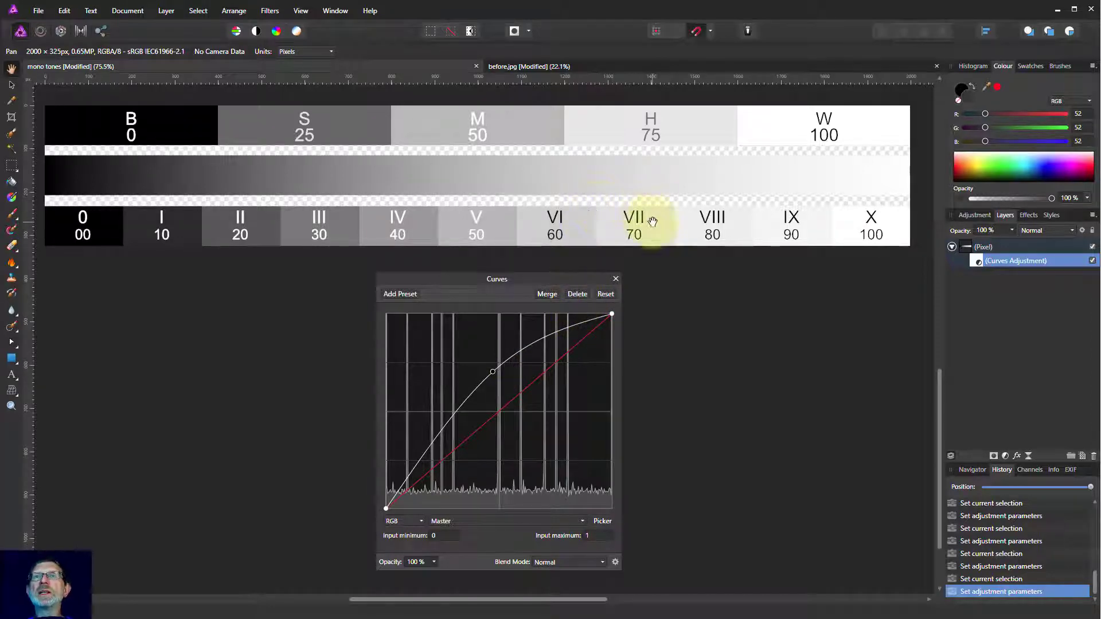
{"action": "mouse_move", "coordinate": [870, 224]}
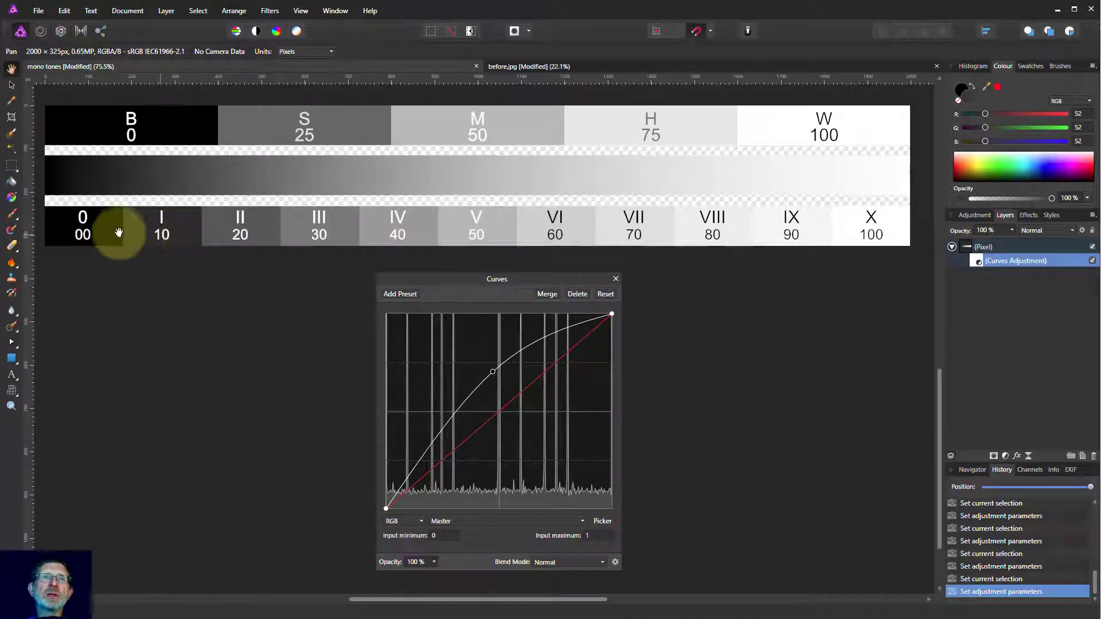
{"action": "mouse_move", "coordinate": [782, 234]}
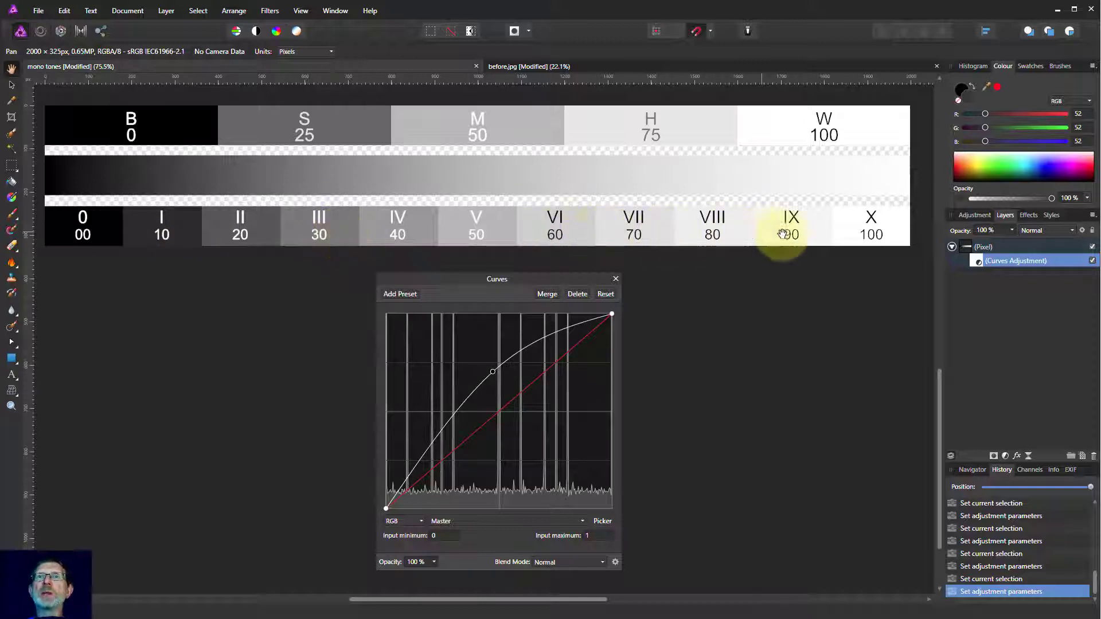
{"action": "mouse_move", "coordinate": [870, 225]}
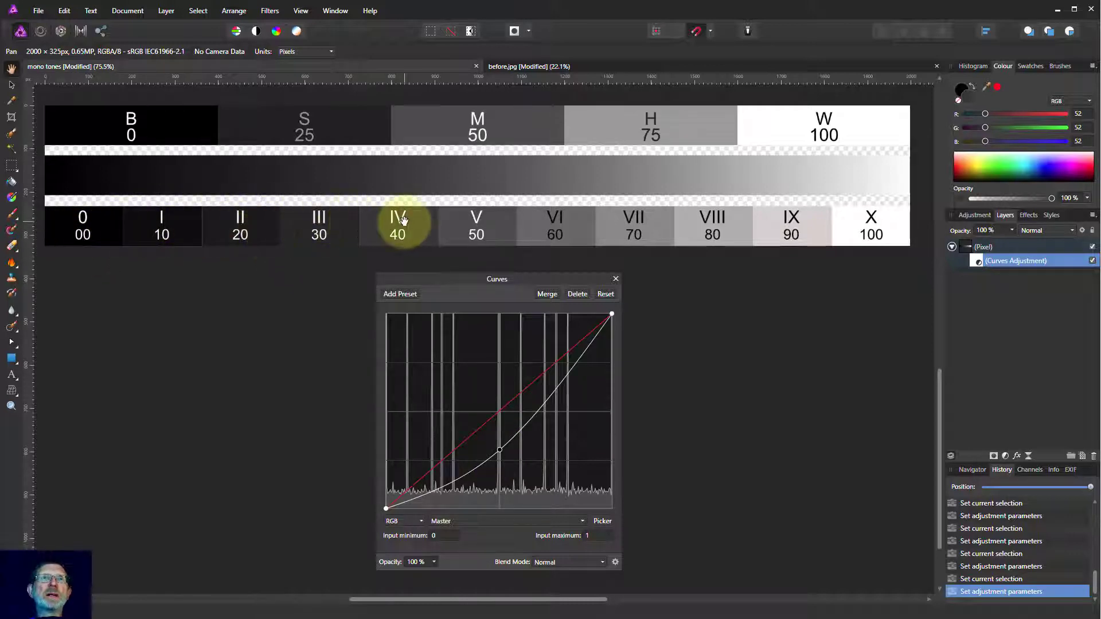
{"action": "mouse_move", "coordinate": [586, 222]}
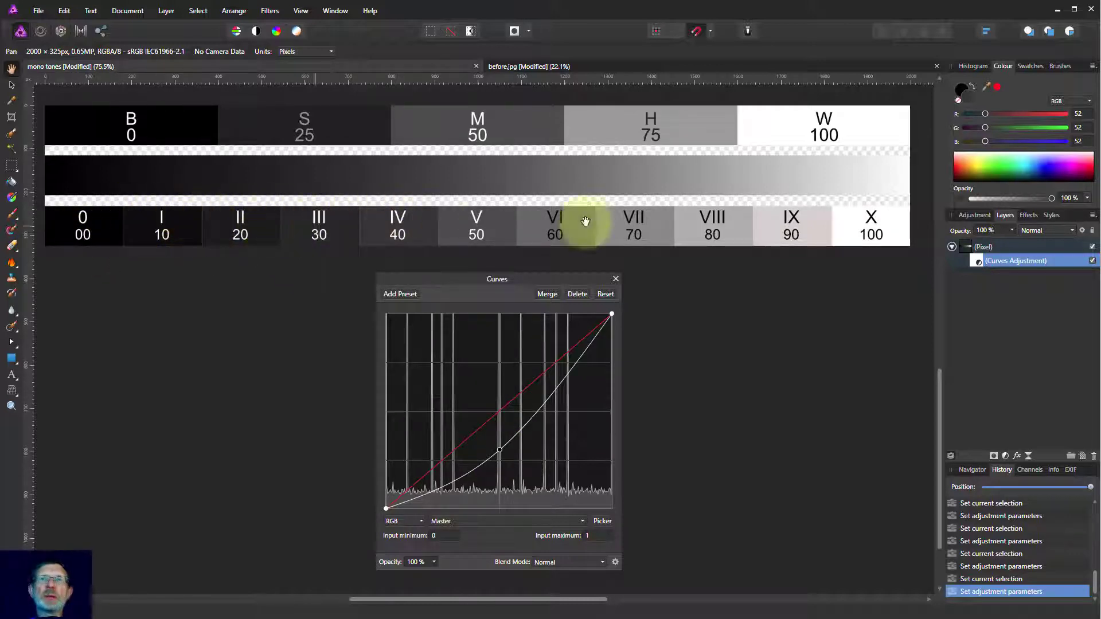
{"action": "mouse_move", "coordinate": [791, 223]}
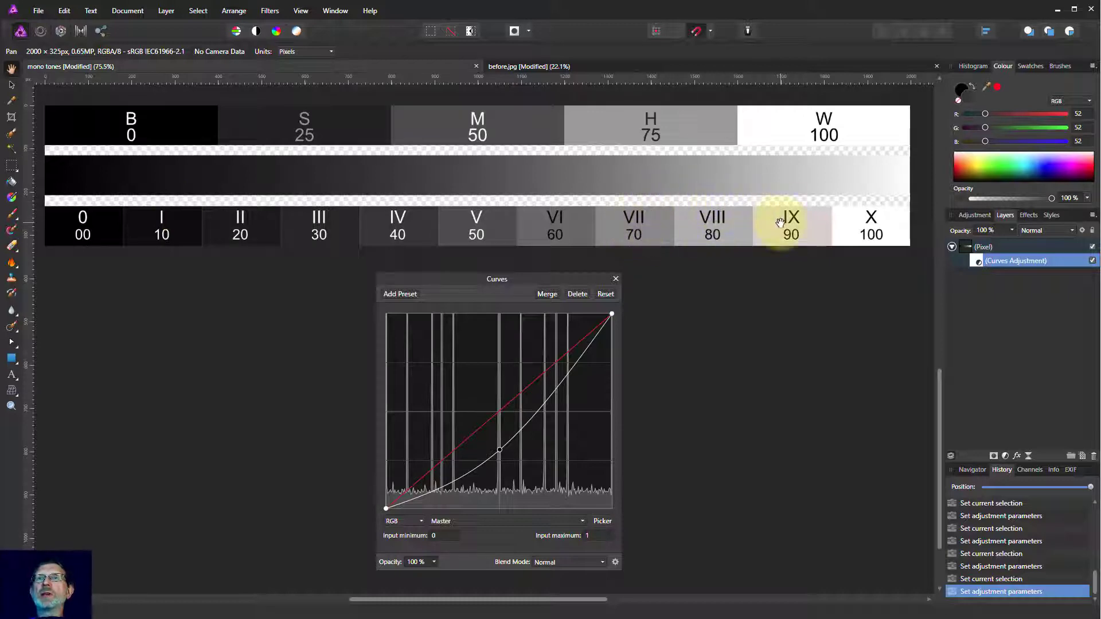
{"action": "mouse_move", "coordinate": [680, 228]}
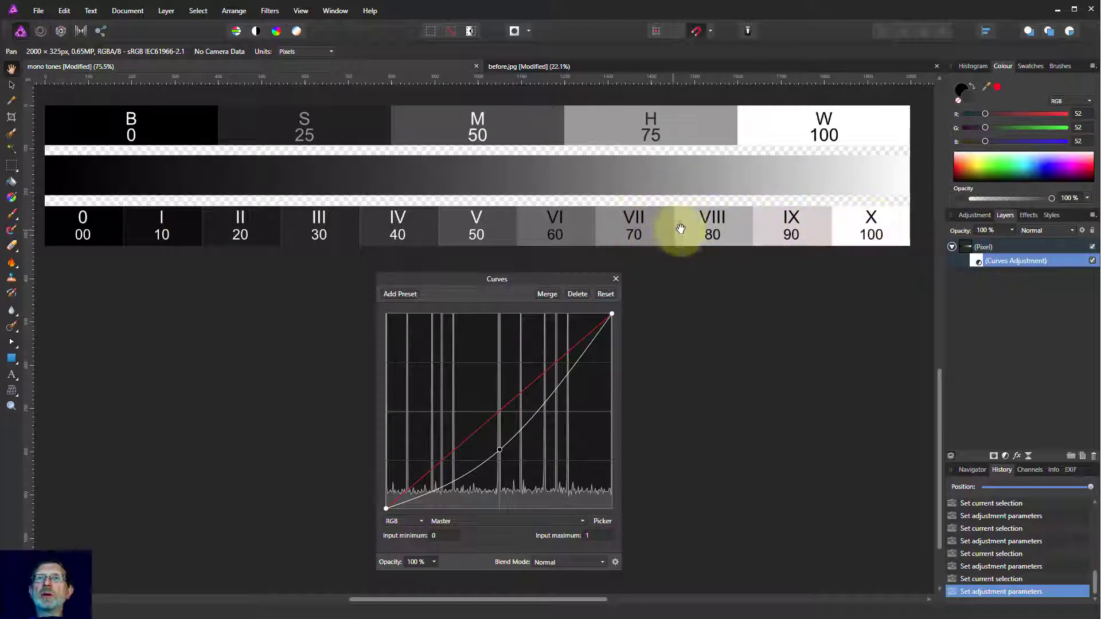
{"action": "mouse_move", "coordinate": [840, 229]}
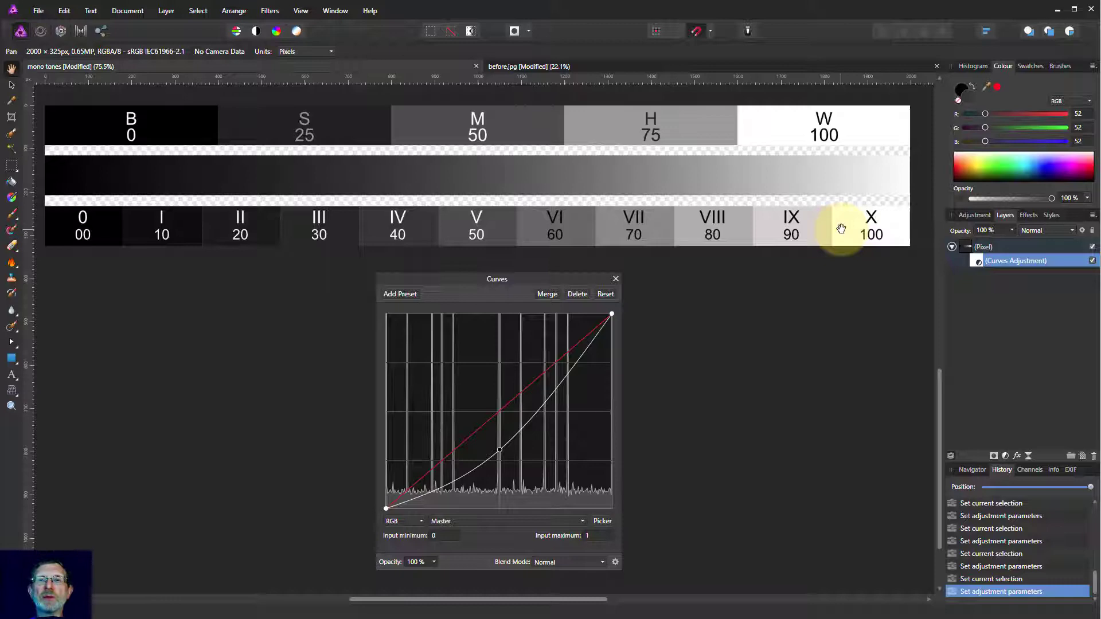
{"action": "mouse_move", "coordinate": [470, 453]}
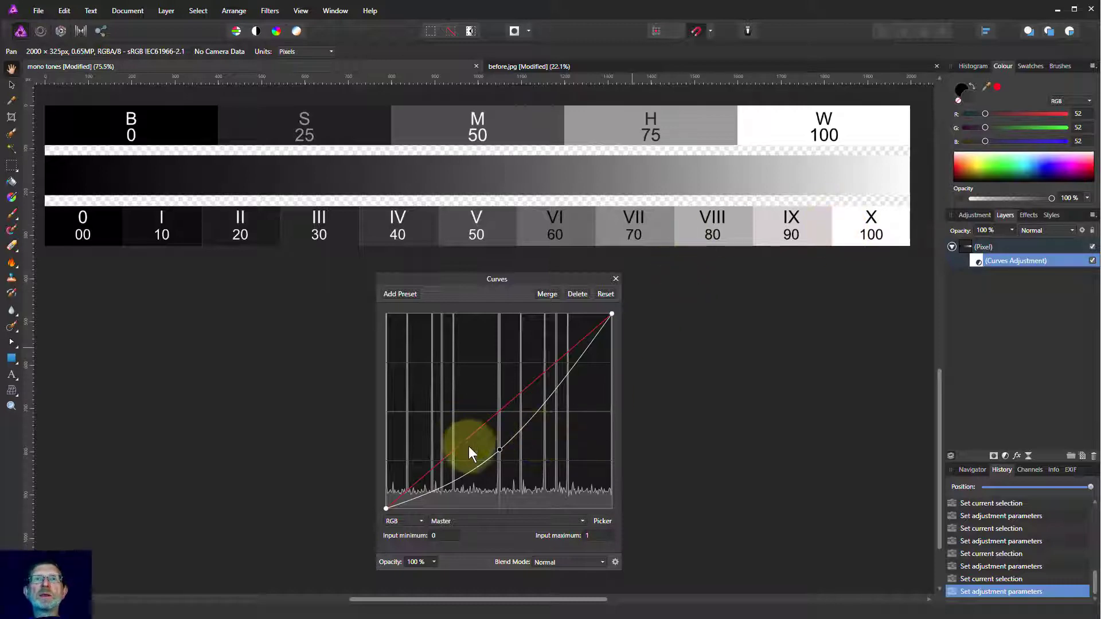
{"action": "mouse_move", "coordinate": [486, 431]}
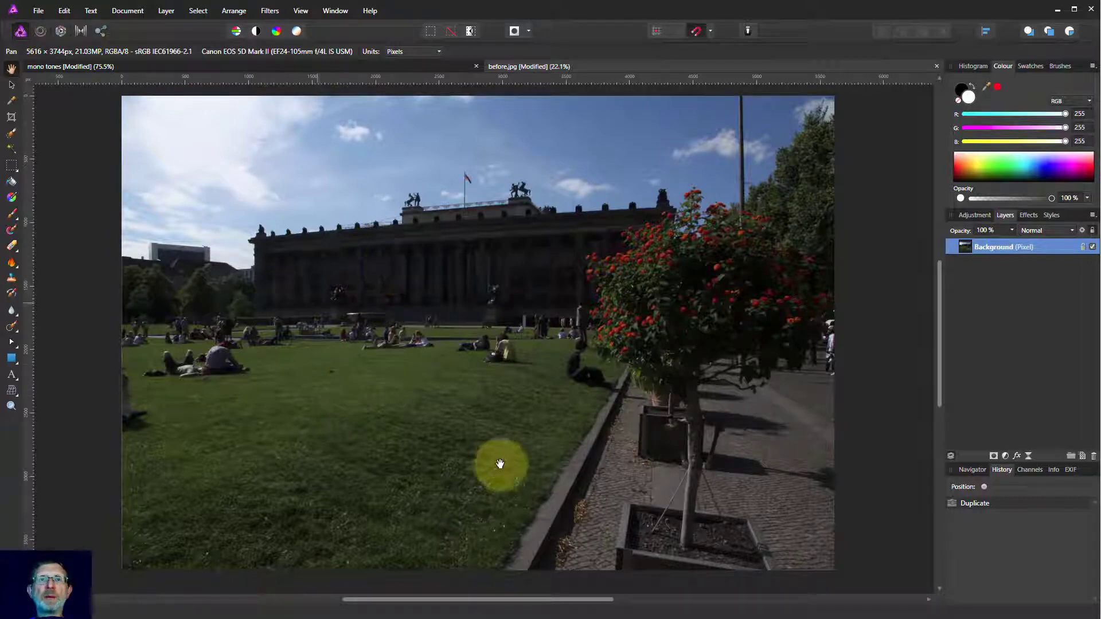
{"action": "mouse_move", "coordinate": [470, 423]}
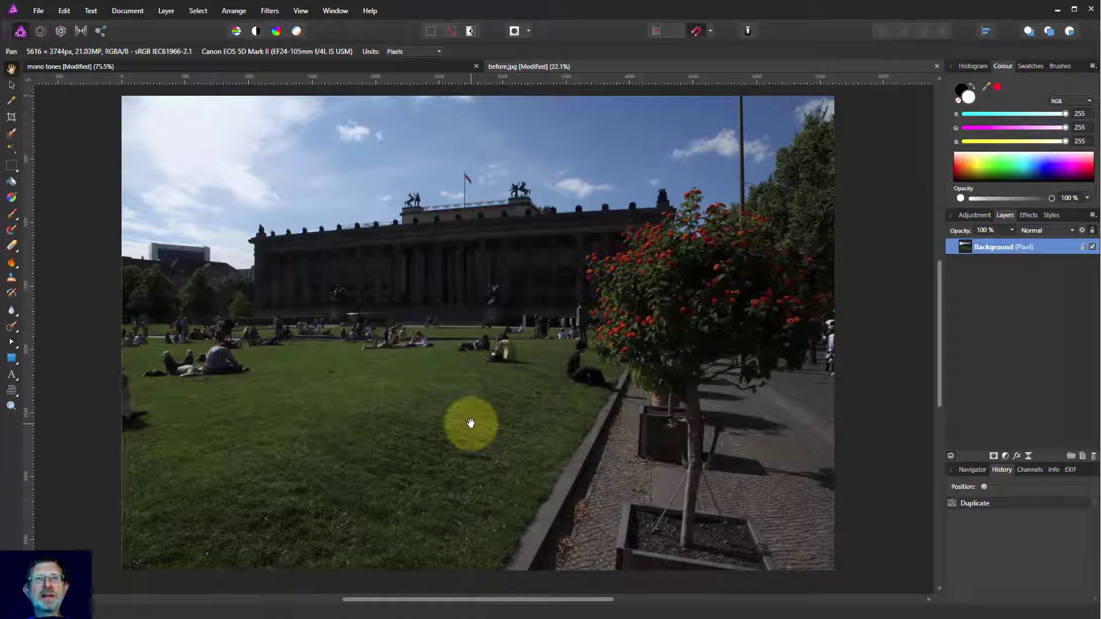
{"action": "mouse_move", "coordinate": [470, 407]}
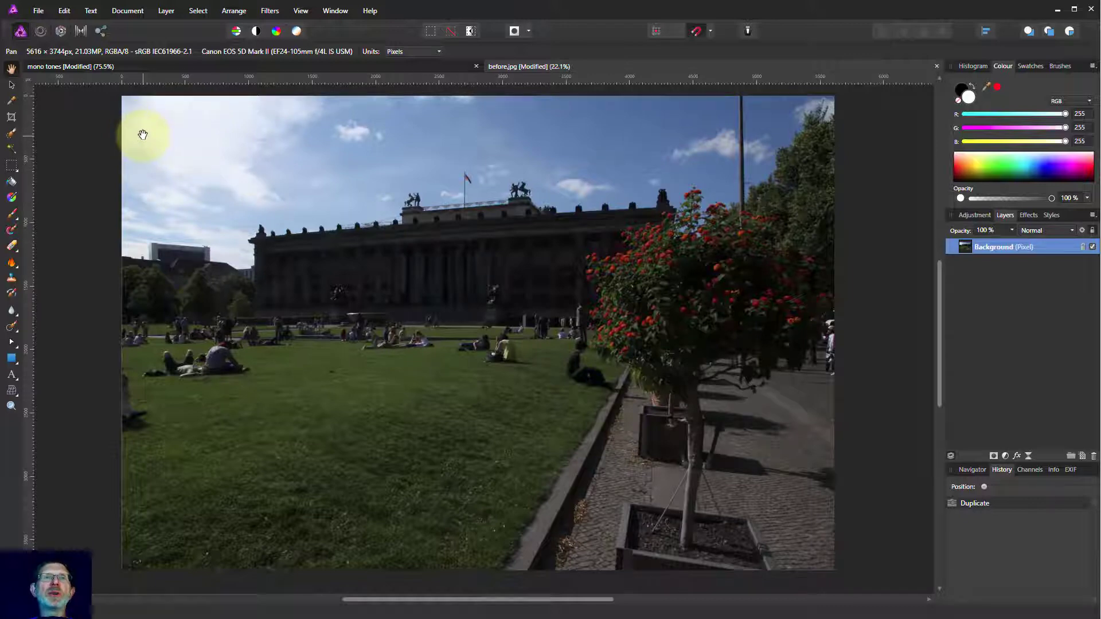
{"action": "mouse_move", "coordinate": [168, 136]}
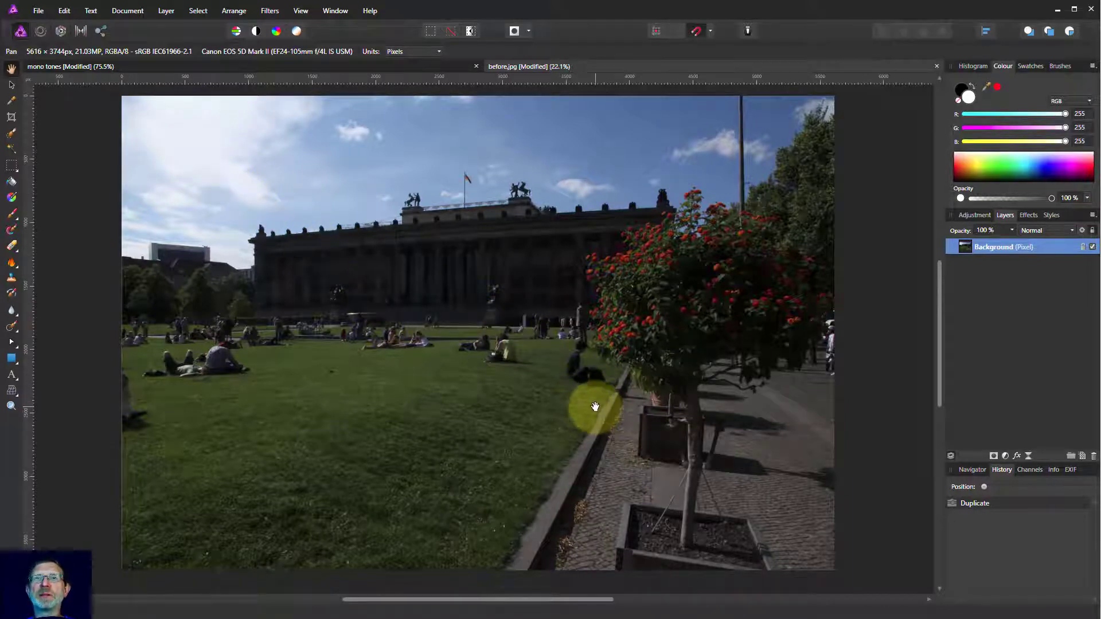
{"action": "mouse_move", "coordinate": [974, 456]}
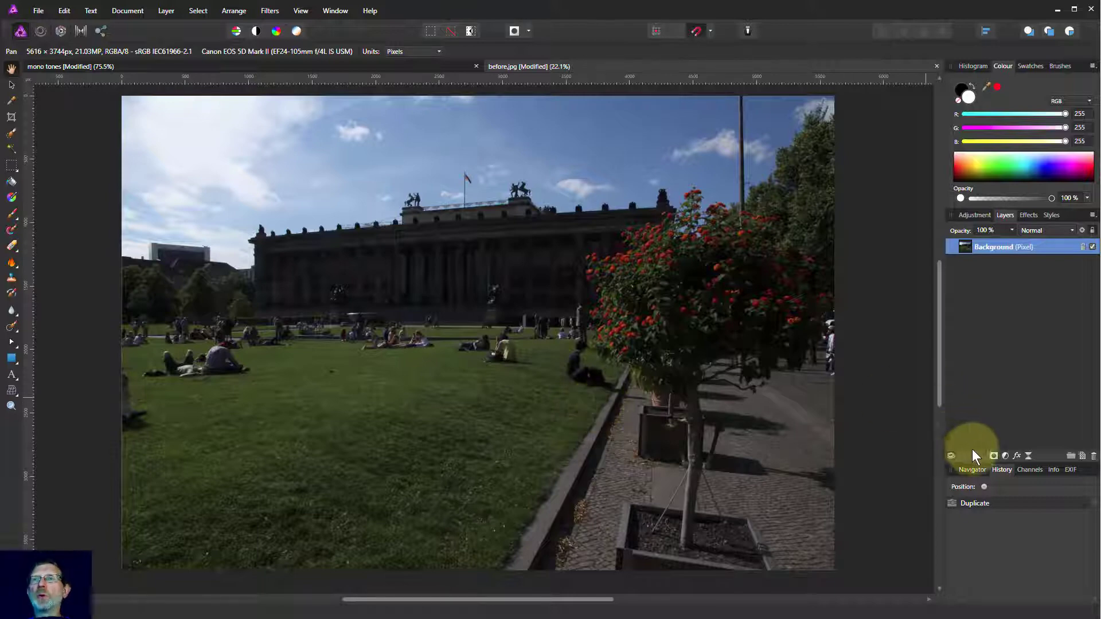
{"action": "mouse_move", "coordinate": [974, 420]}
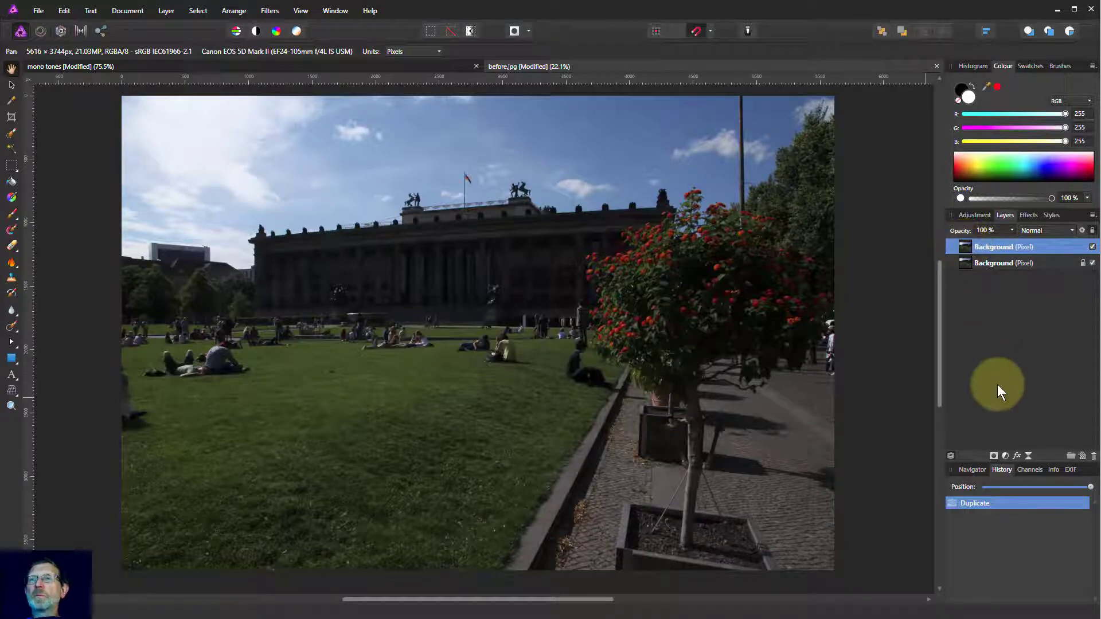
Add a Curves adjustment to the top copy and bow it upward to brighten the photo
{"action": "left_click", "coordinate": [993, 455]}
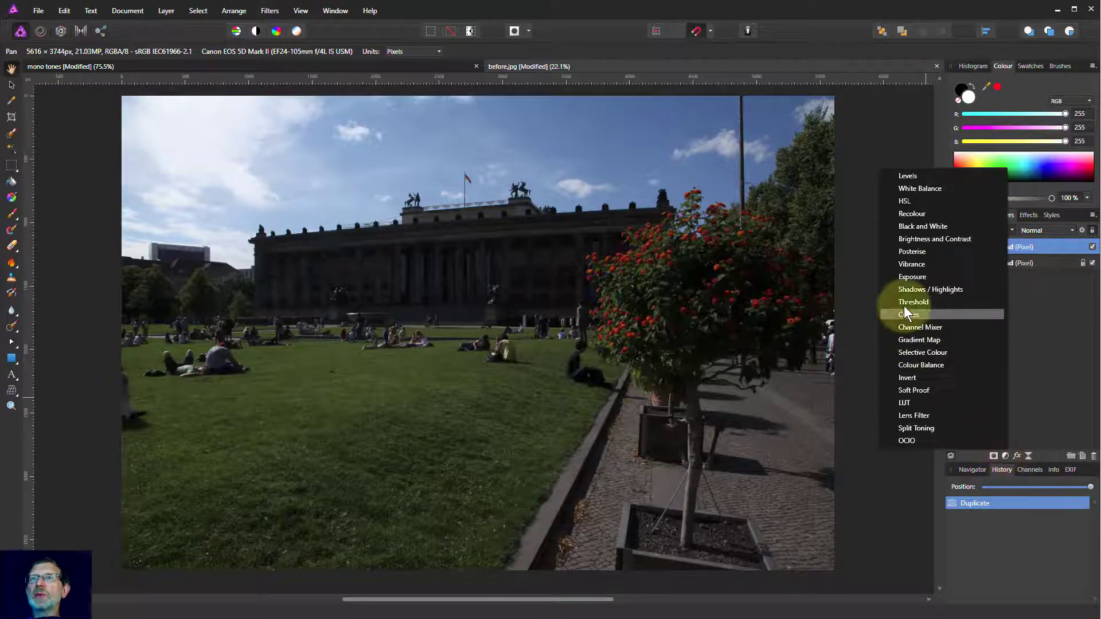
{"action": "left_click", "coordinate": [908, 314]}
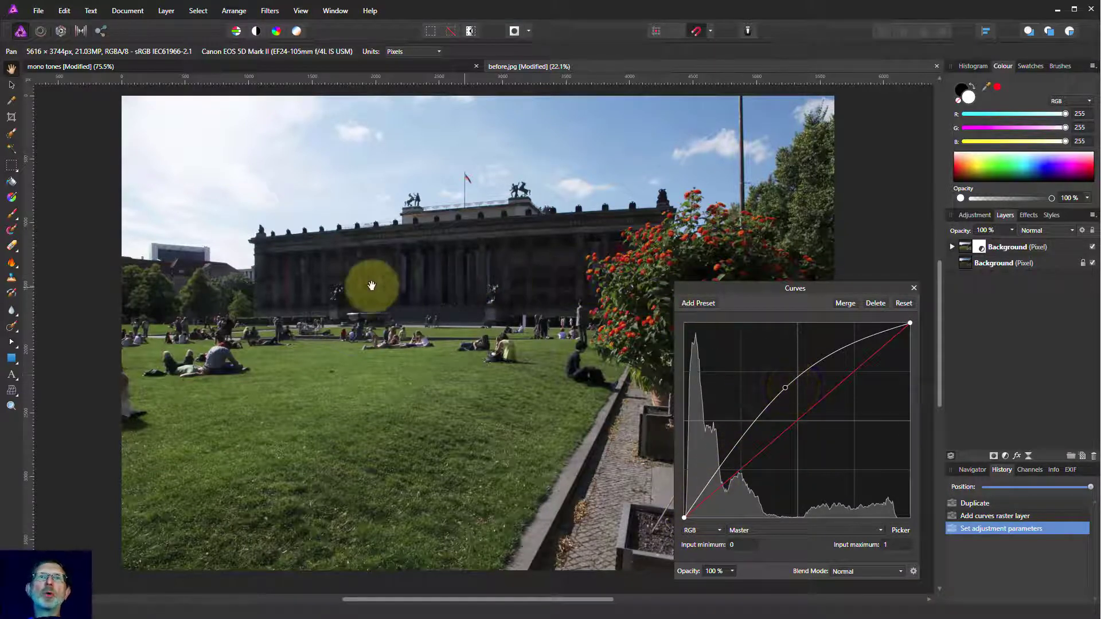
{"action": "mouse_move", "coordinate": [466, 273]}
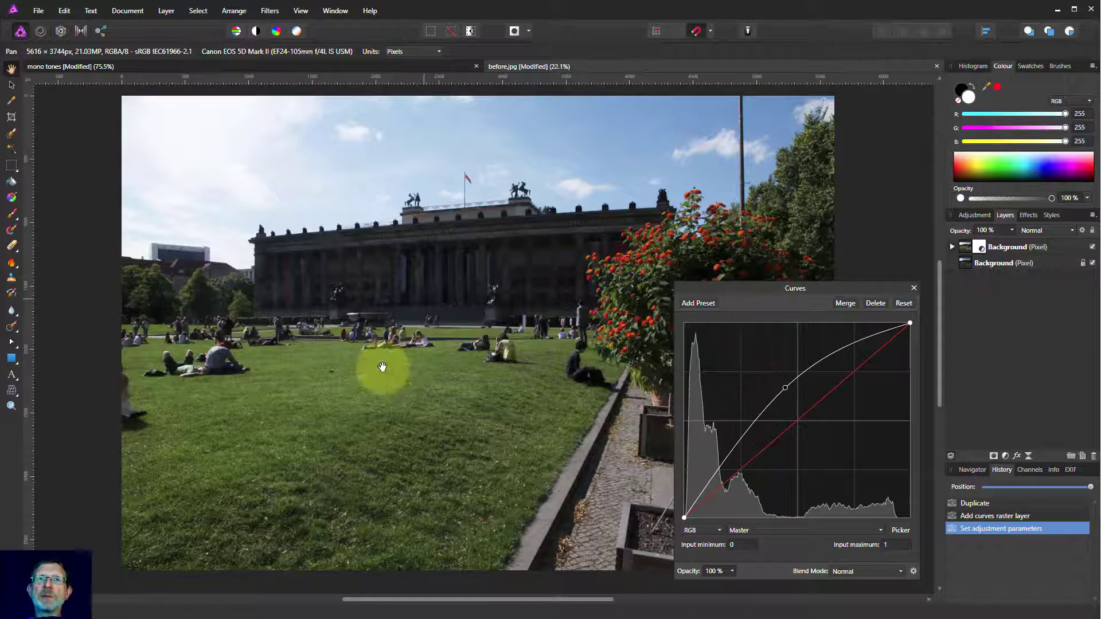
{"action": "mouse_move", "coordinate": [344, 262]}
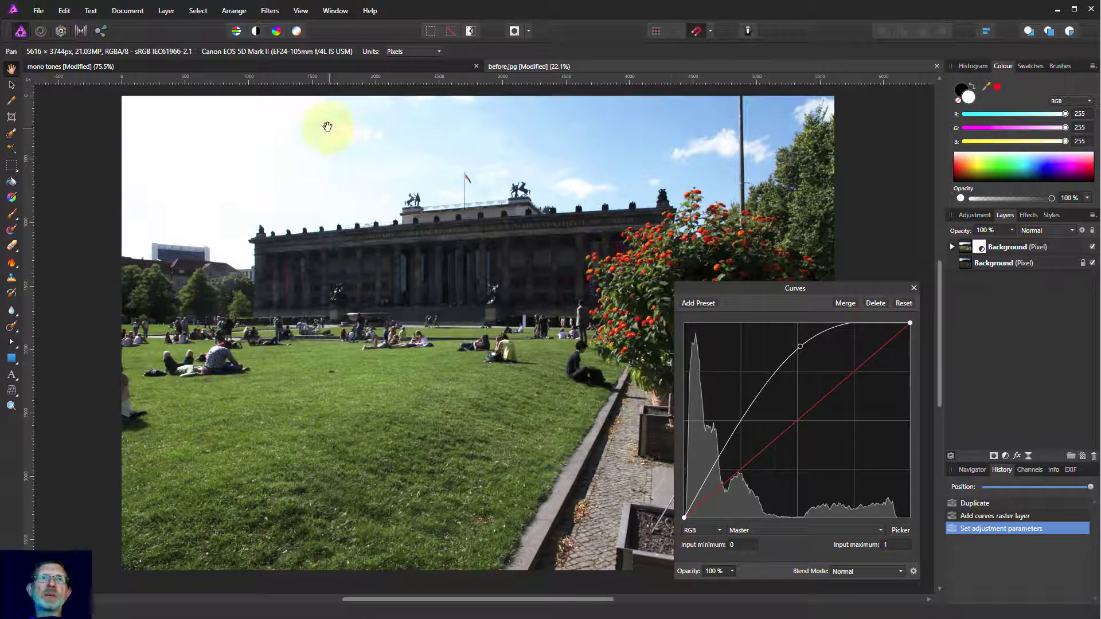
{"action": "mouse_move", "coordinate": [767, 323]}
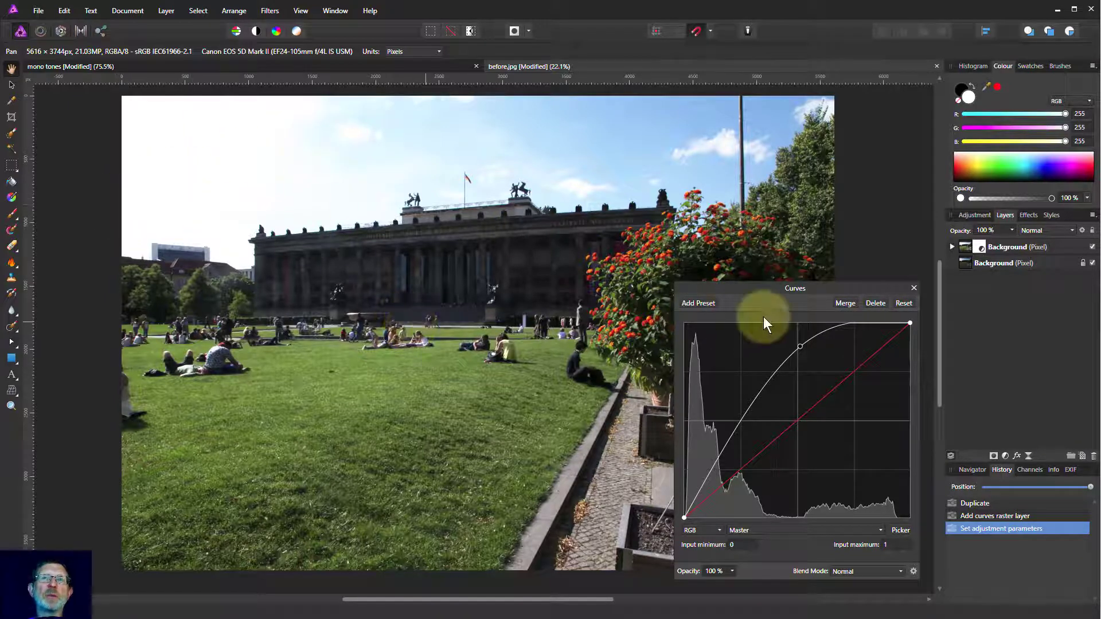
{"action": "mouse_move", "coordinate": [834, 344]}
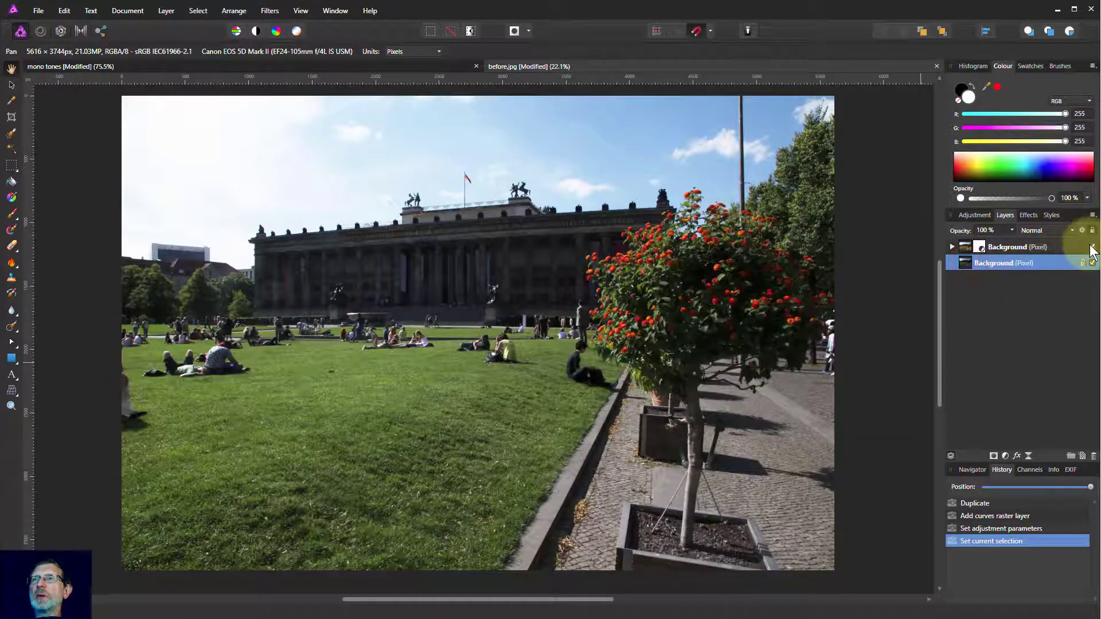
Hide the brightened copy and darken the lower Background layer with a downward-bowed Curves adjustment
{"action": "left_click", "coordinate": [1091, 250]}
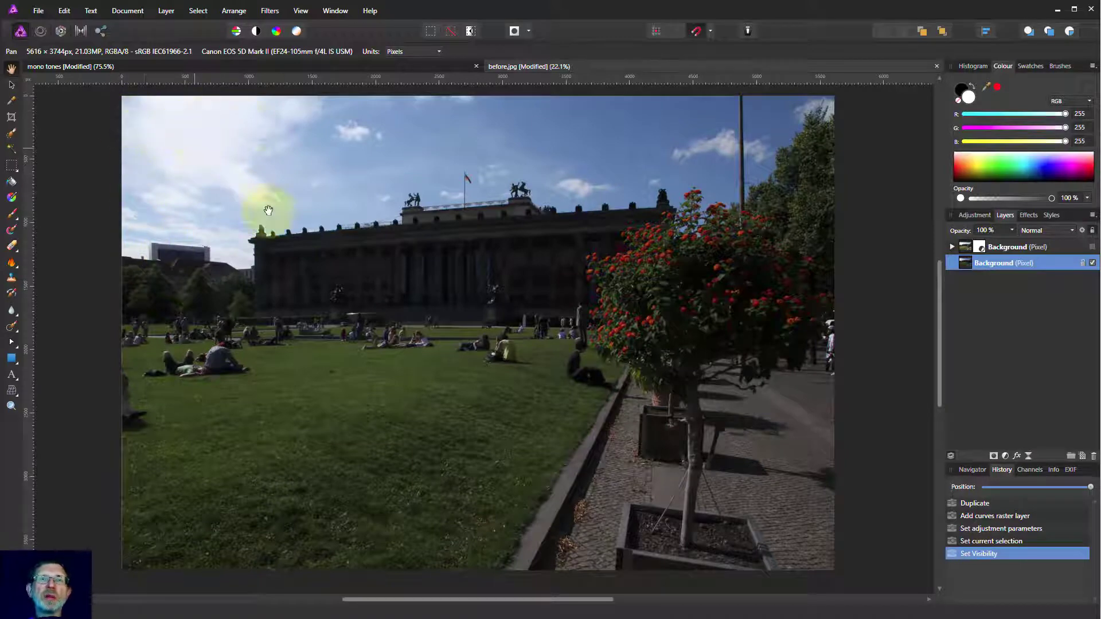
{"action": "left_click", "coordinate": [989, 552]}
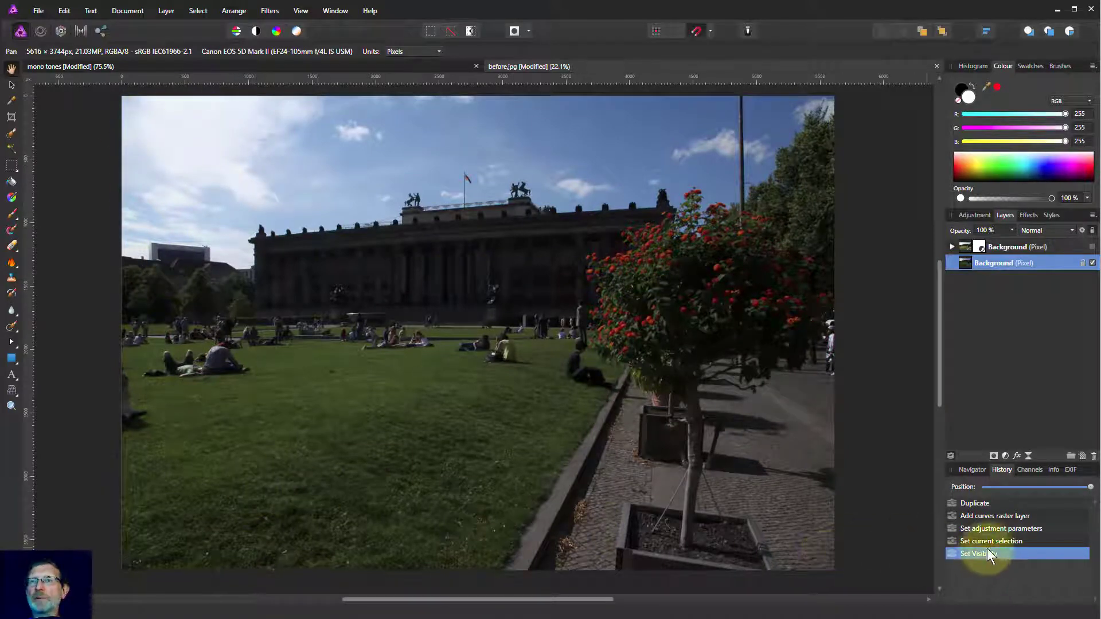
{"action": "left_click", "coordinate": [993, 455]}
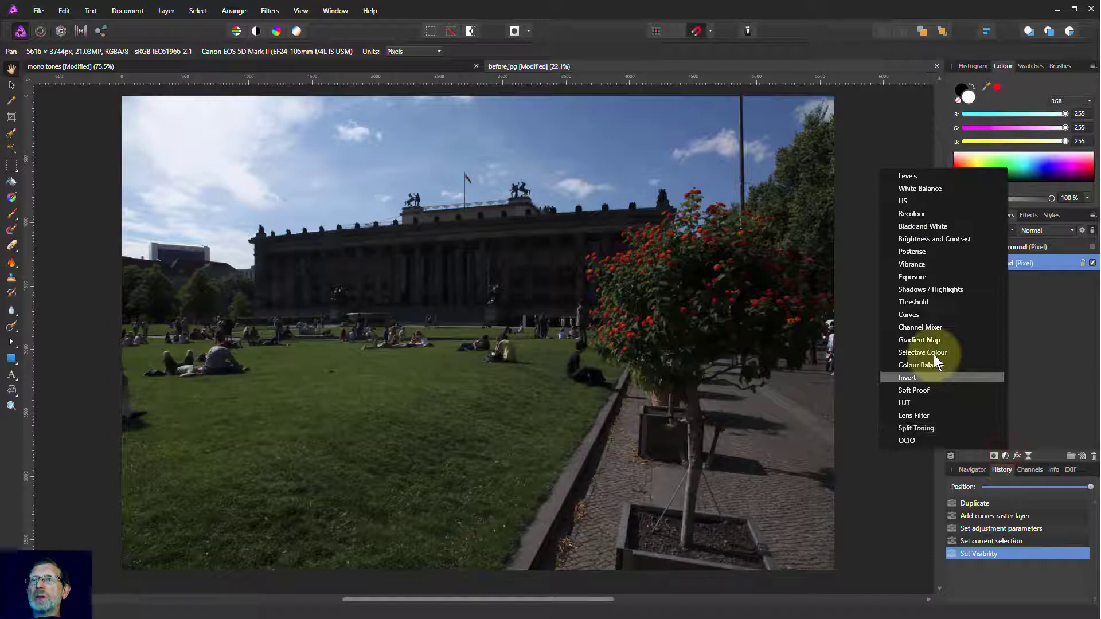
{"action": "left_click", "coordinate": [908, 314]}
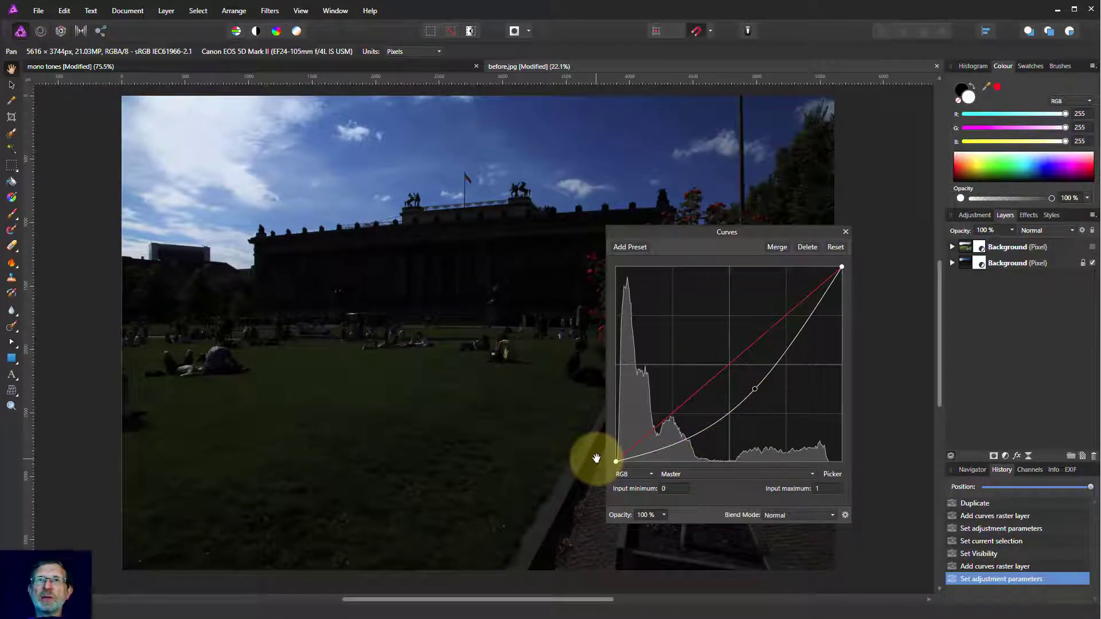
{"action": "mouse_move", "coordinate": [848, 241]}
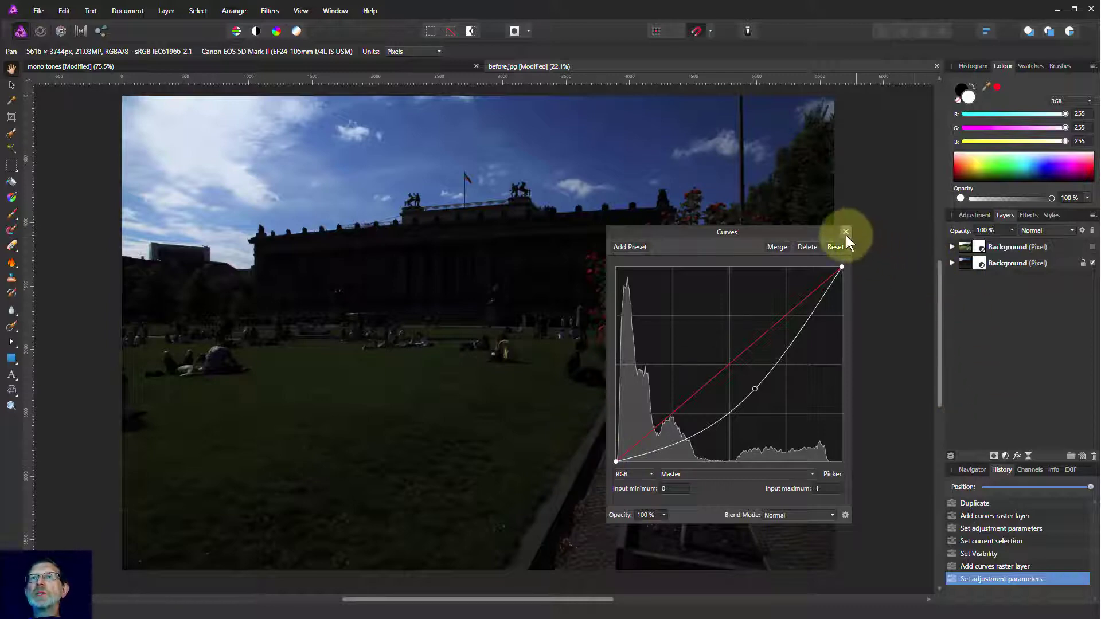
{"action": "left_click", "coordinate": [845, 231]}
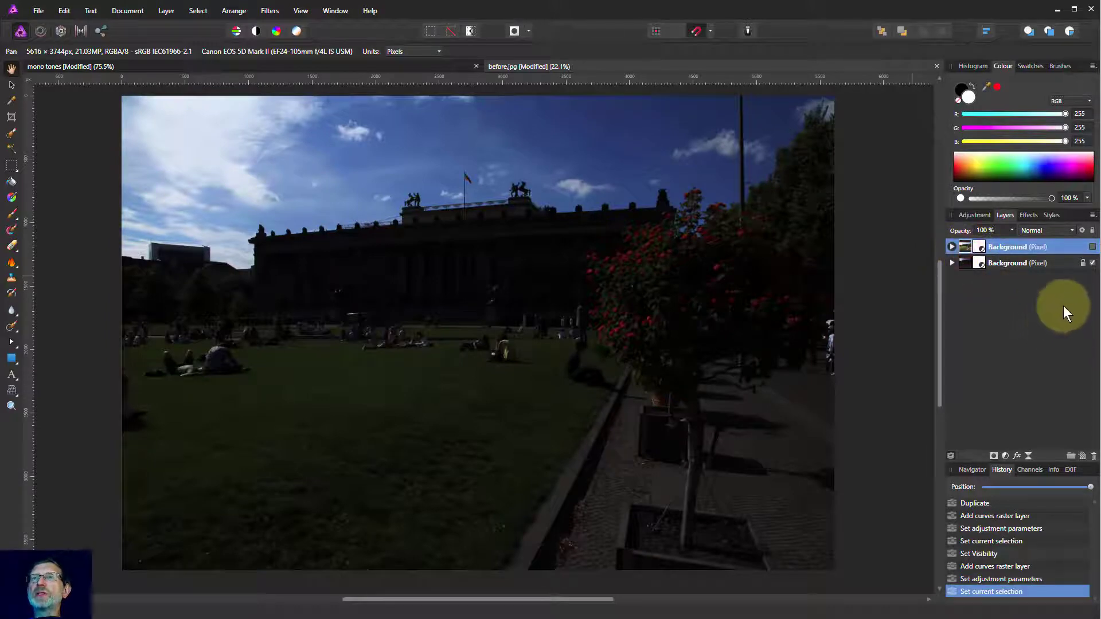
Show the brightened layer again and add a mask to its Curves adjustment
{"action": "left_click", "coordinate": [951, 247]}
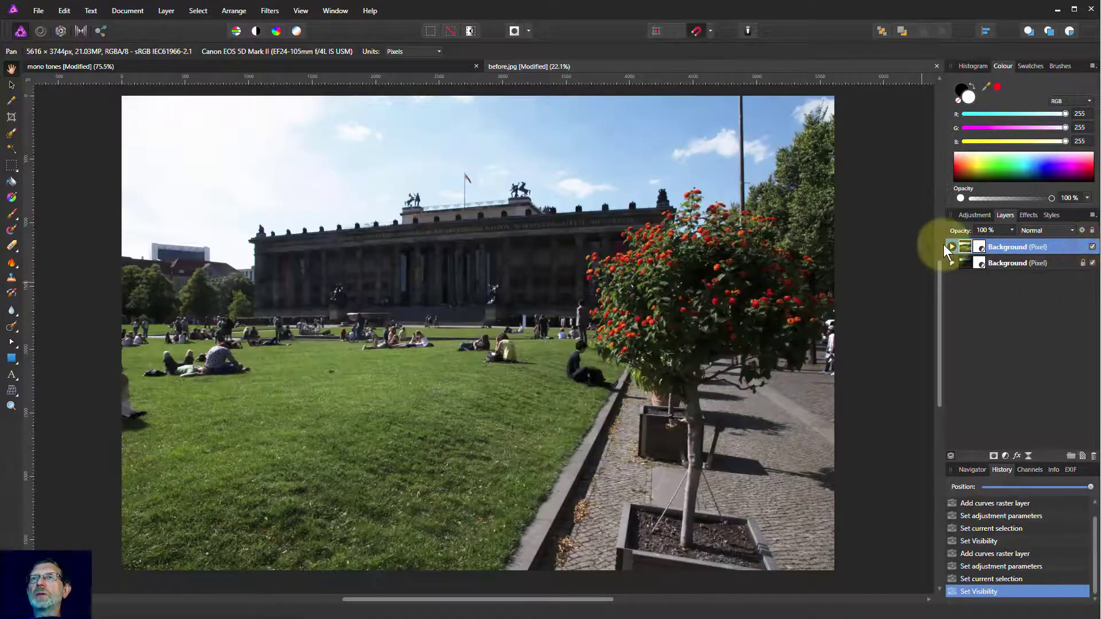
{"action": "left_click", "coordinate": [951, 246]}
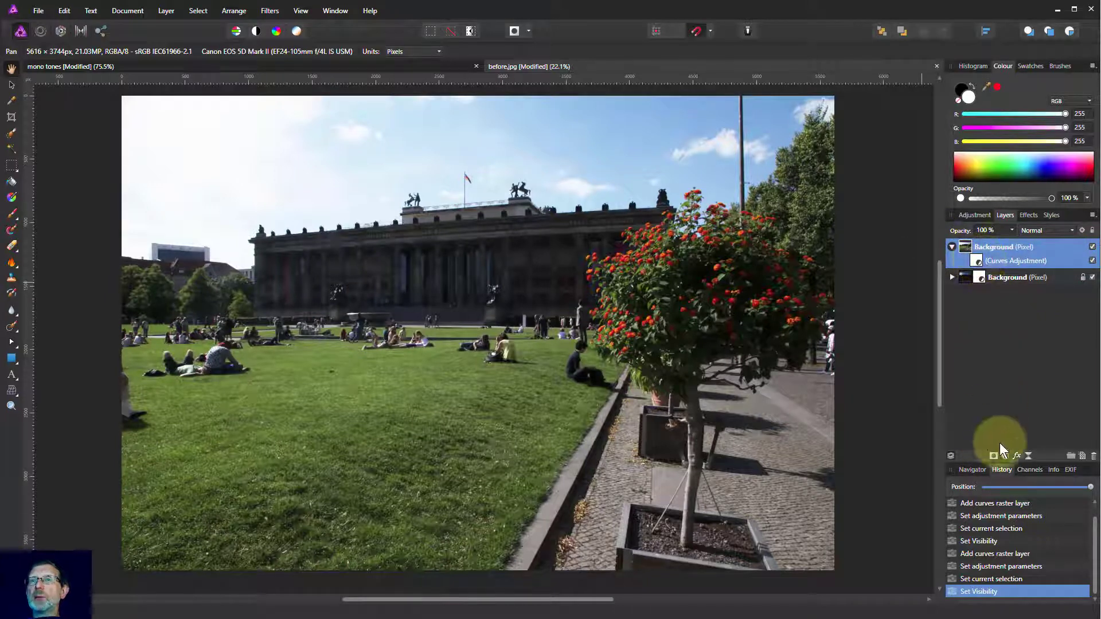
{"action": "left_click", "coordinate": [991, 455]}
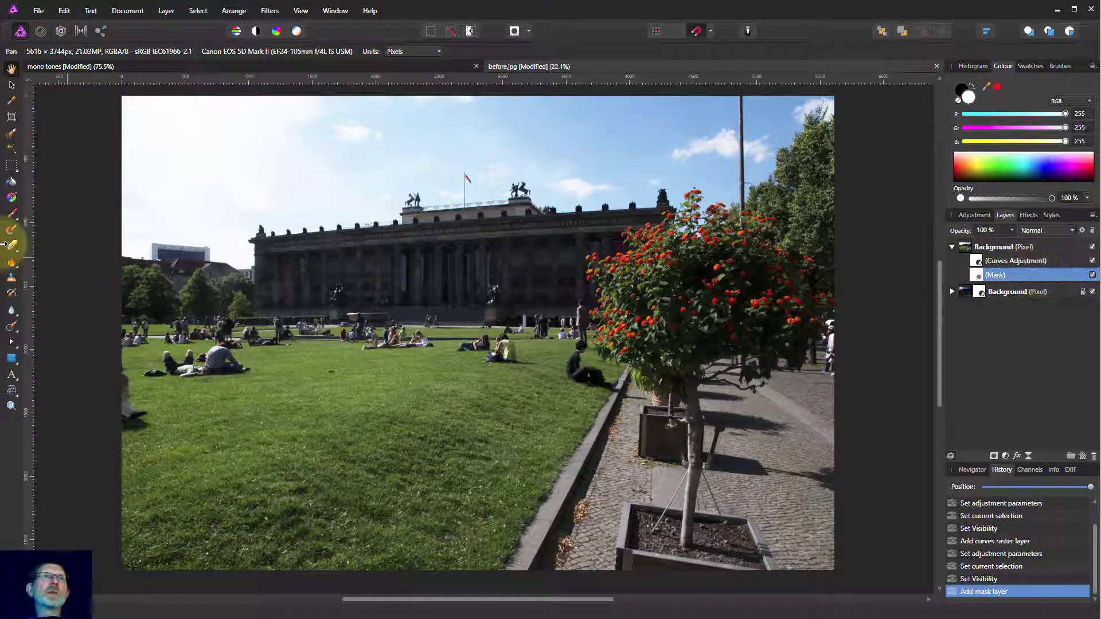
{"action": "mouse_move", "coordinate": [12, 214]}
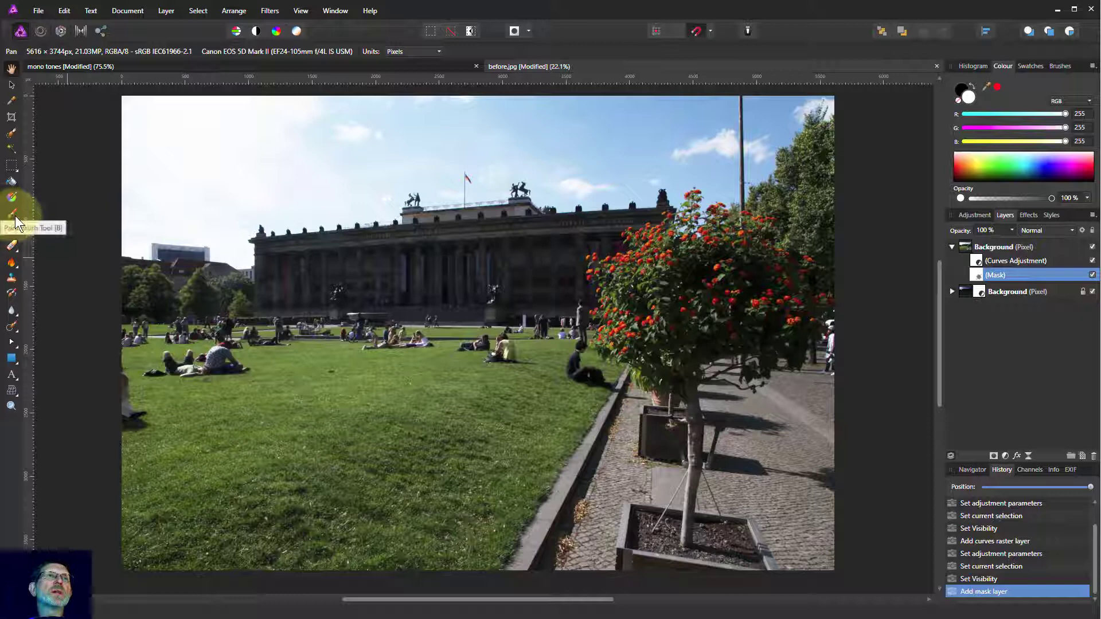
{"action": "left_click", "coordinate": [11, 212]}
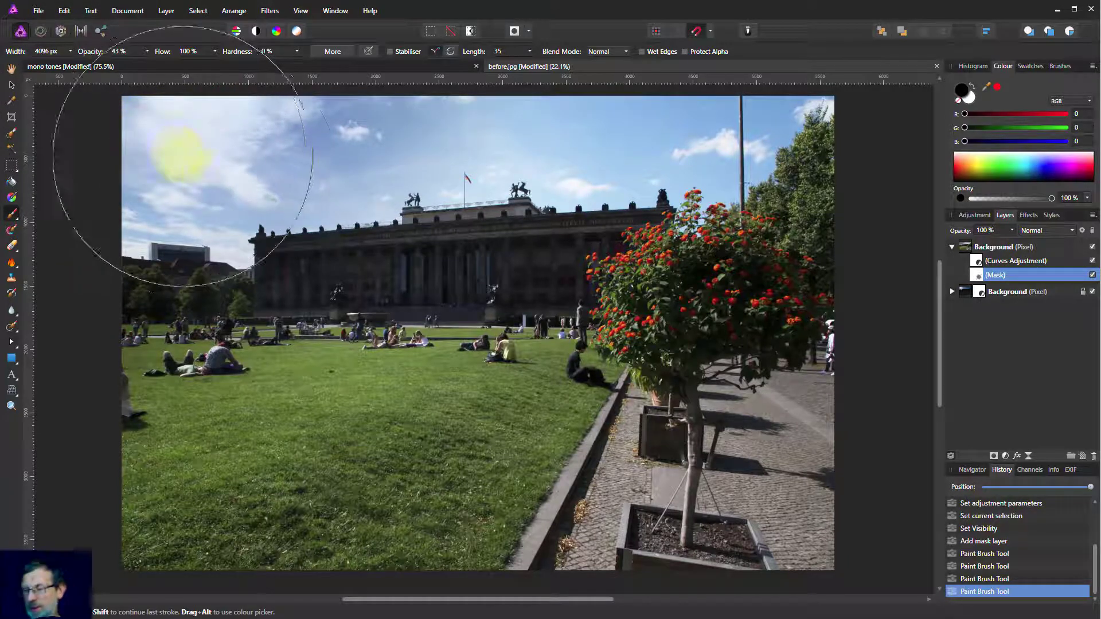
Brush black at low opacity across the sky on the mask so the darker version shows through
{"action": "left_click_drag", "start_coordinate": [204, 162], "coordinate": [126, 112]}
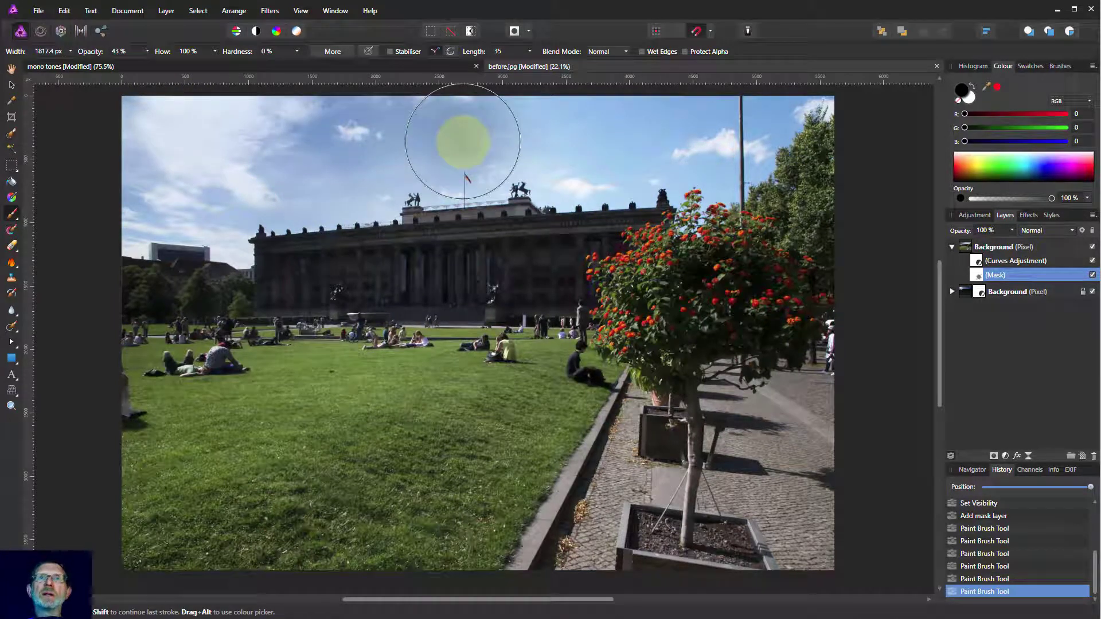
{"action": "mouse_move", "coordinate": [148, 57]}
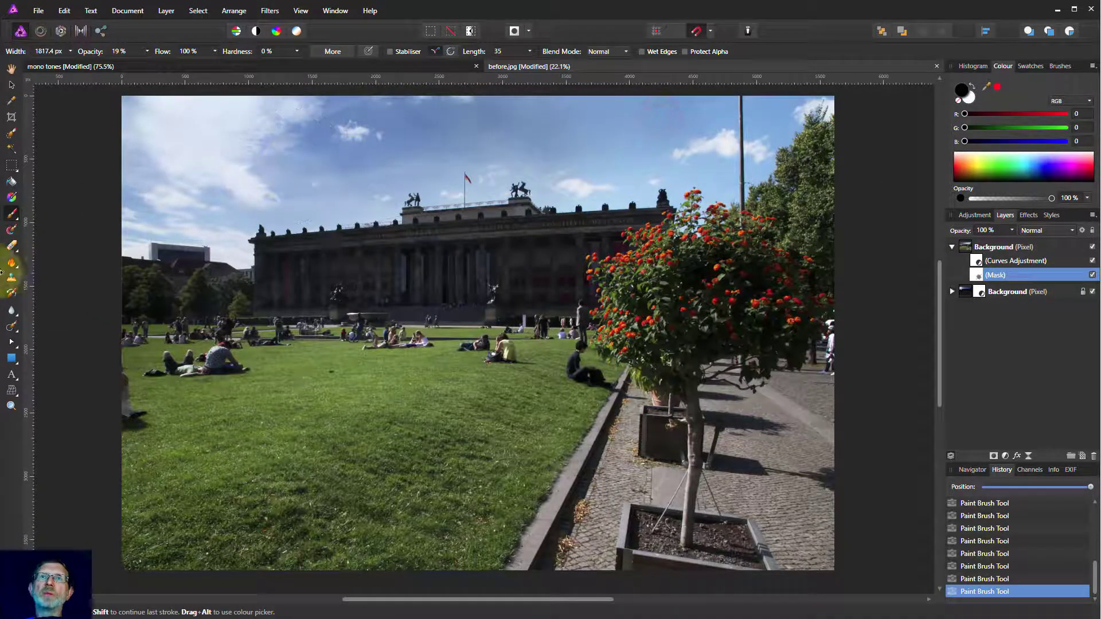
{"action": "left_click", "coordinate": [599, 152]}
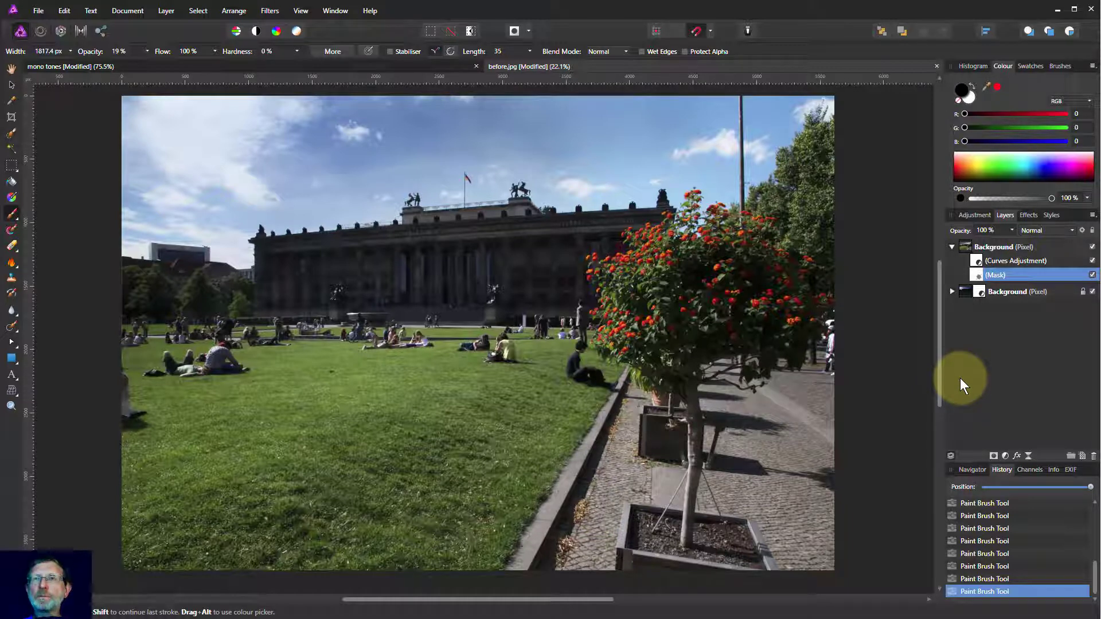
{"action": "mouse_move", "coordinate": [446, 288]}
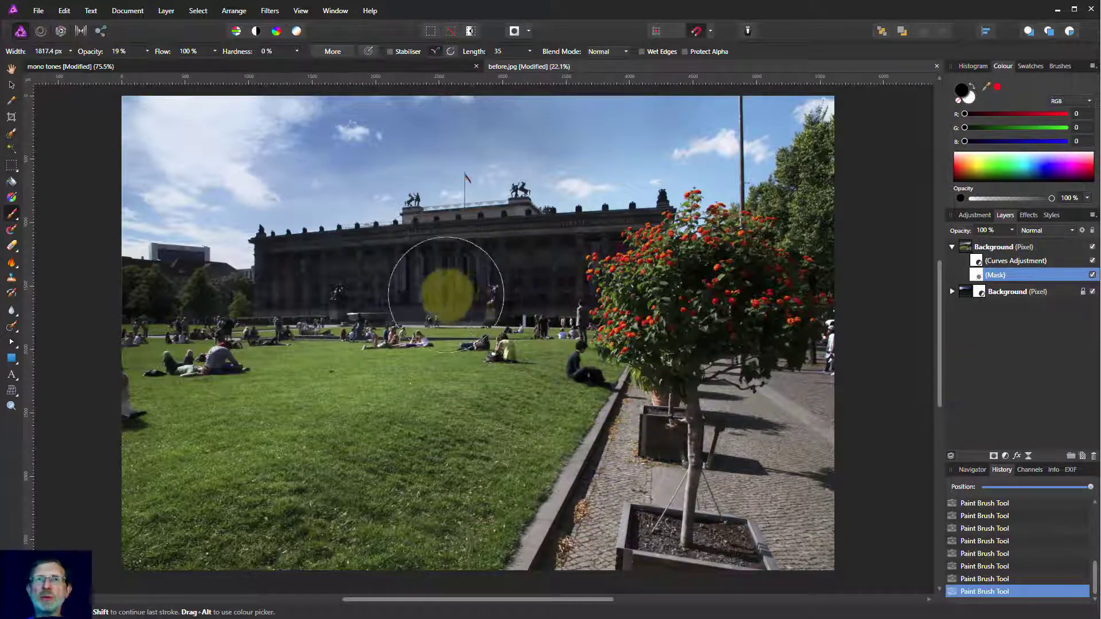